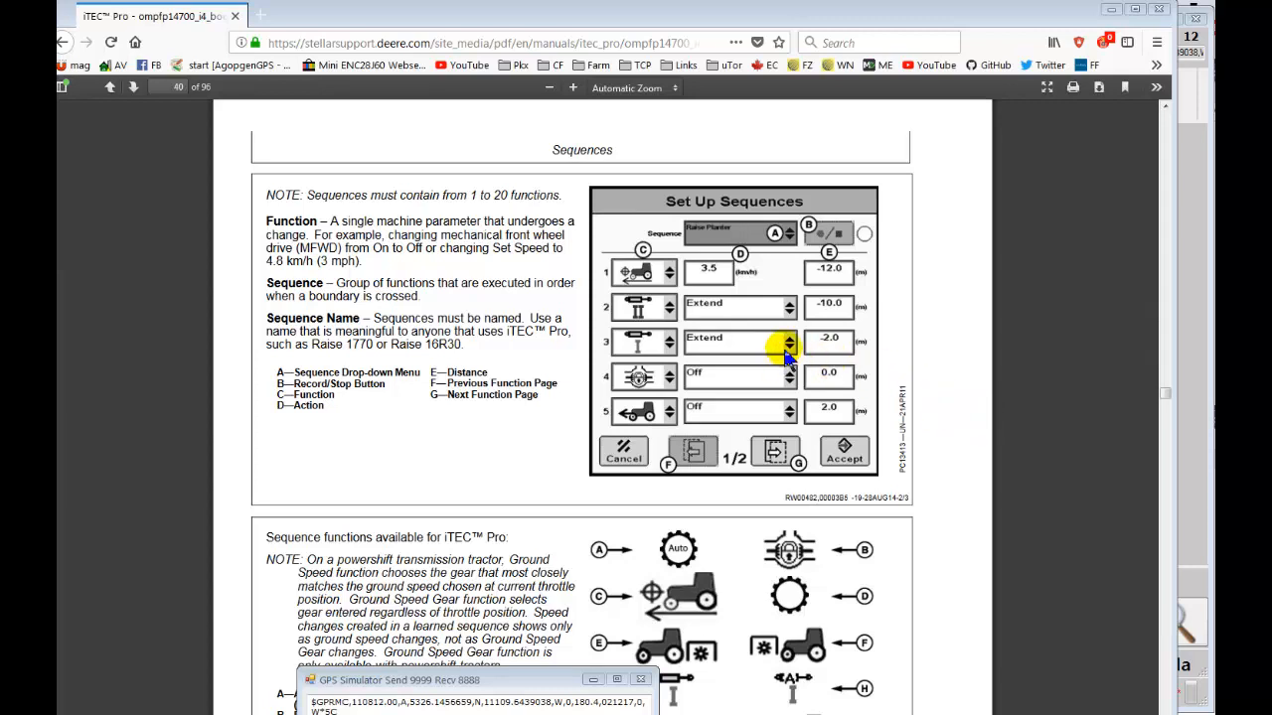
# - Scroll the iTEC Pro manual from the Sequences overview down to the Create or Edit Sequences page
pyautogui.scroll(-3)
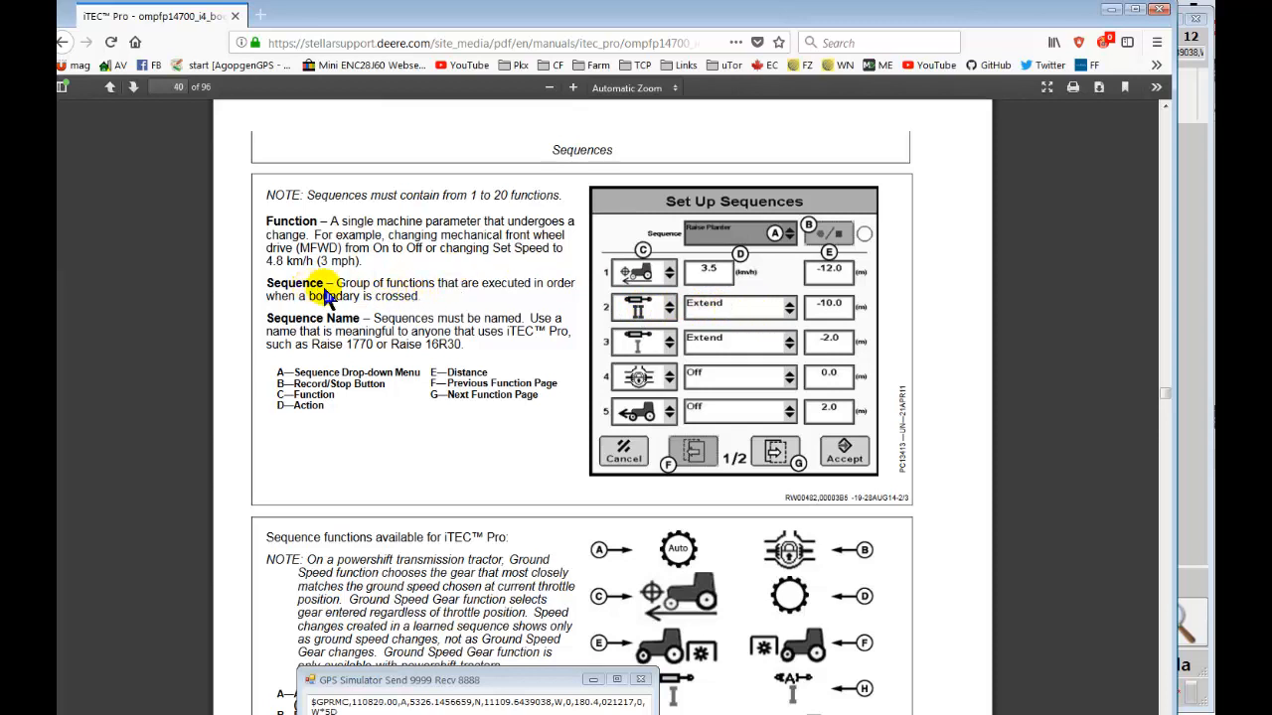
pyautogui.moveTo(763, 402)
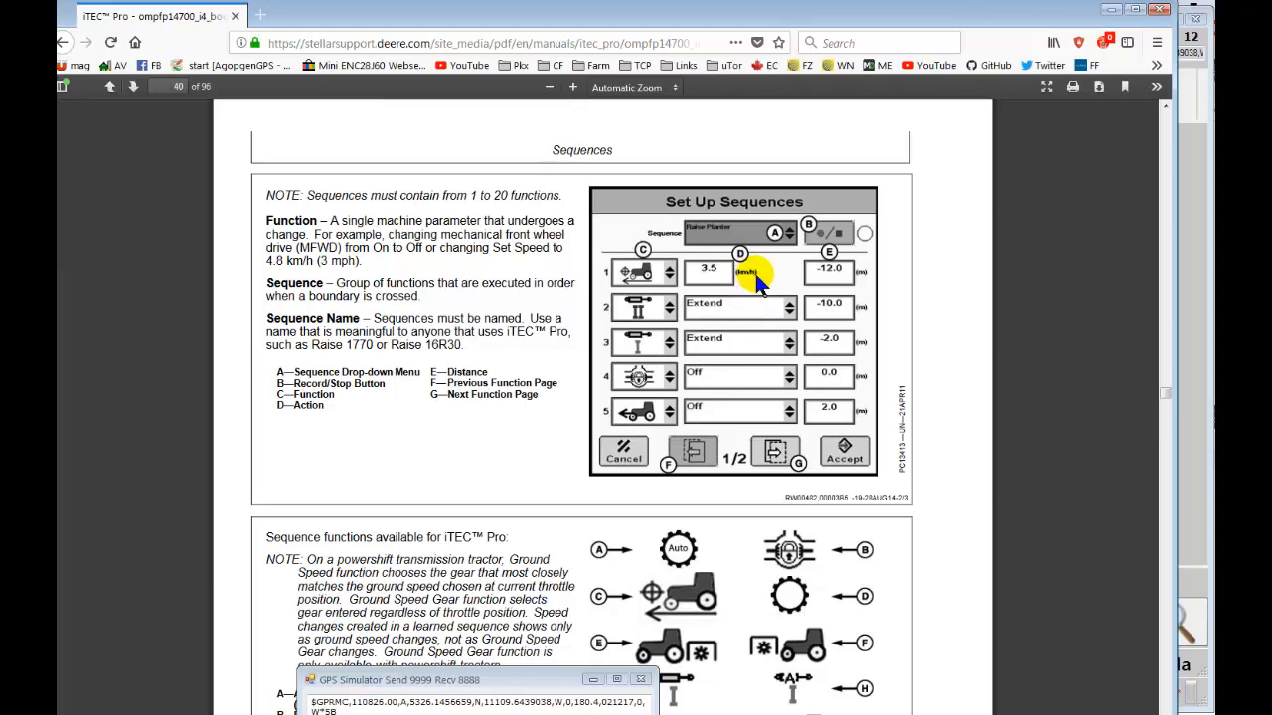
pyautogui.scroll(-3)
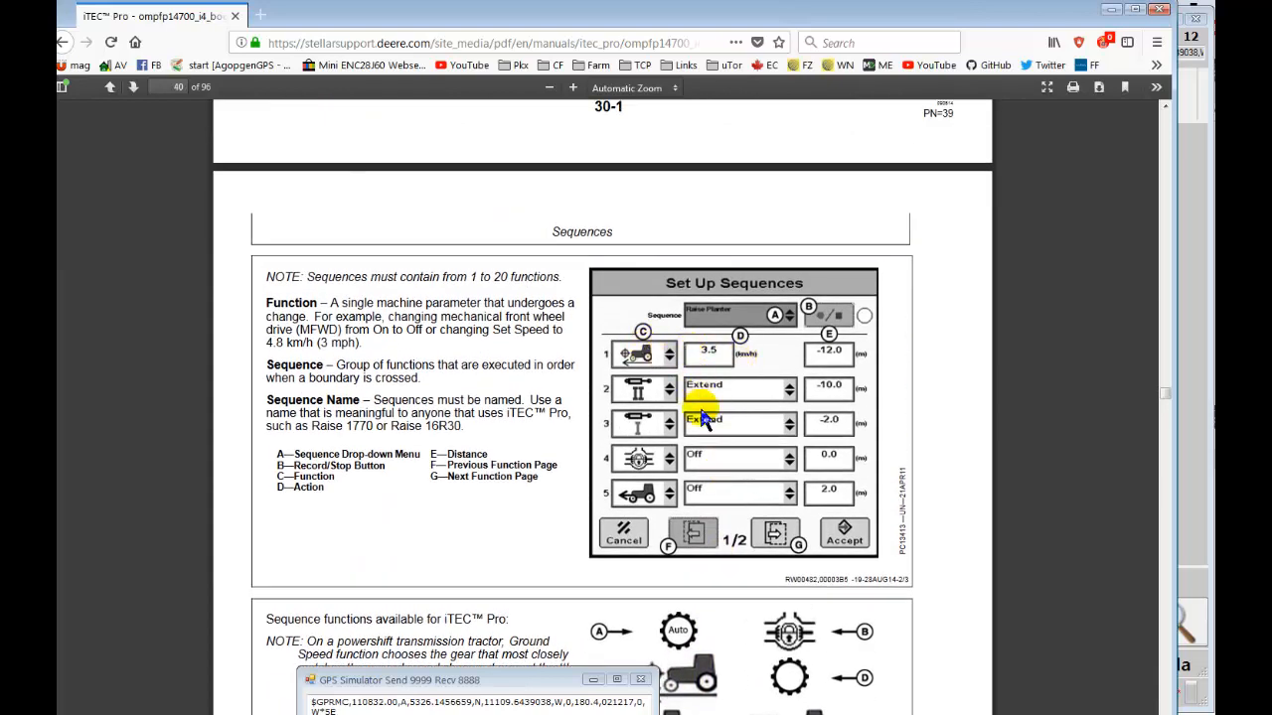
pyautogui.scroll(-3)
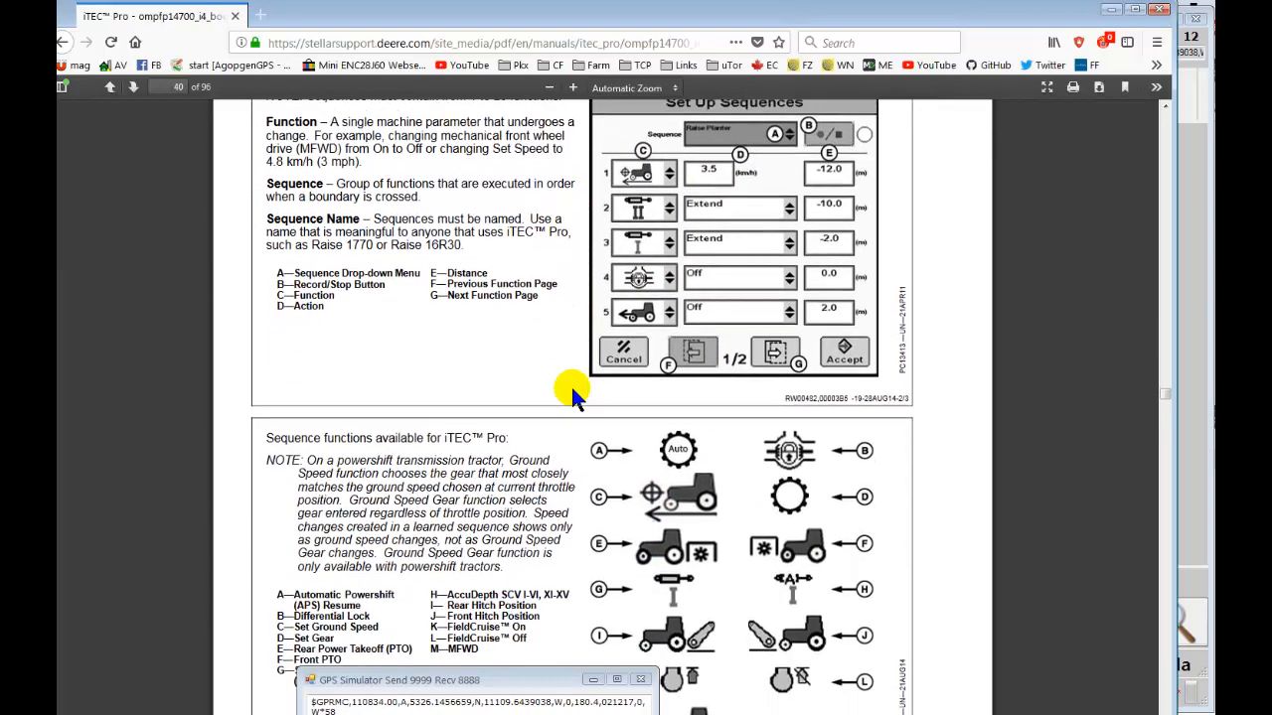
pyautogui.scroll(-3)
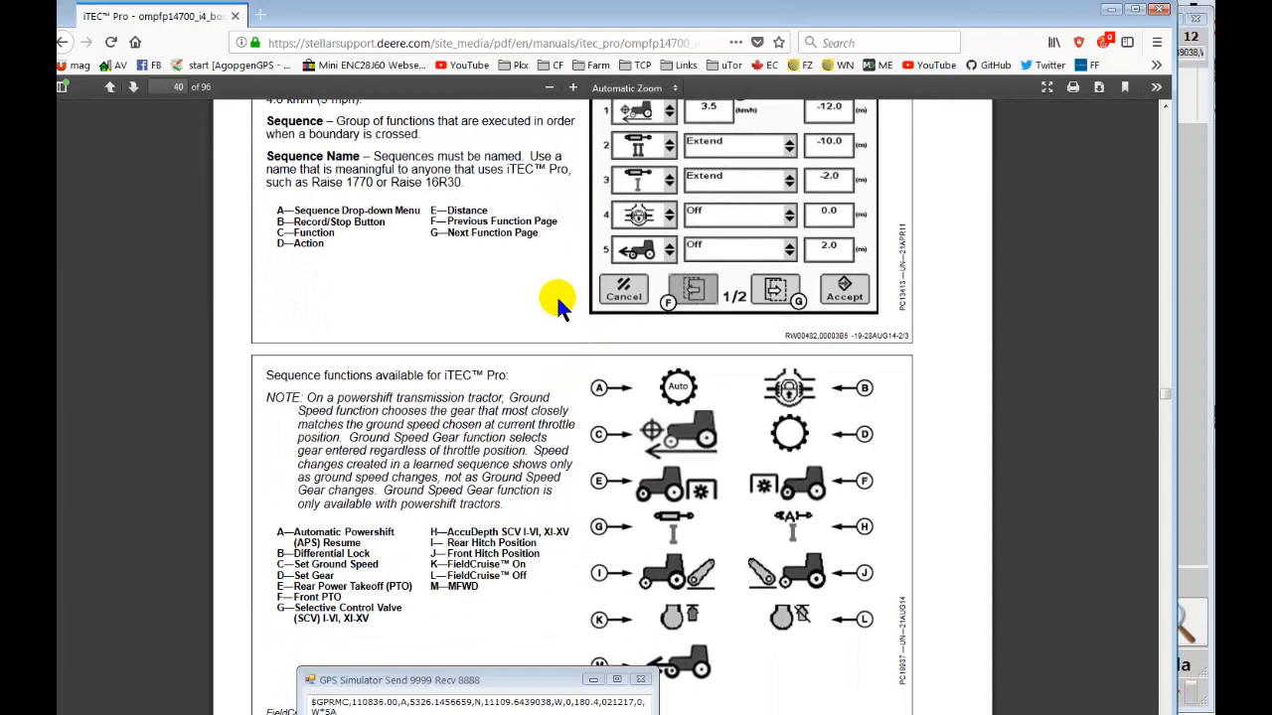
pyautogui.scroll(-3)
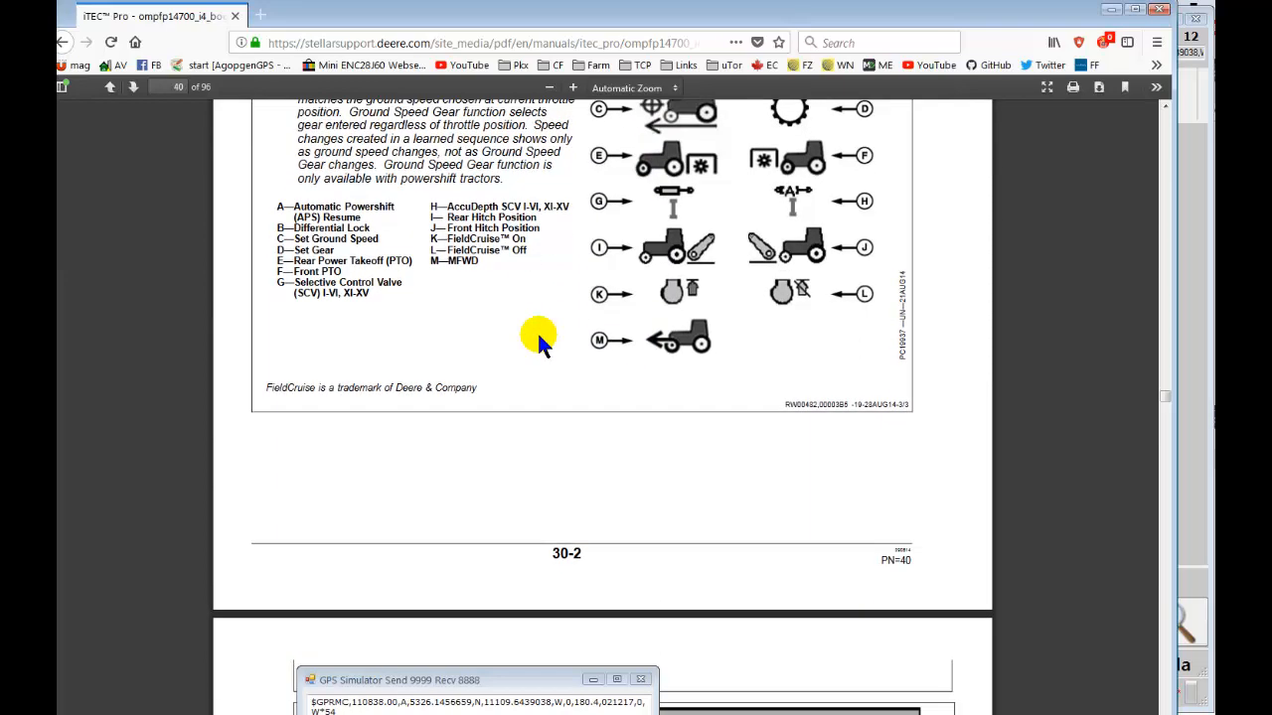
pyautogui.scroll(-3)
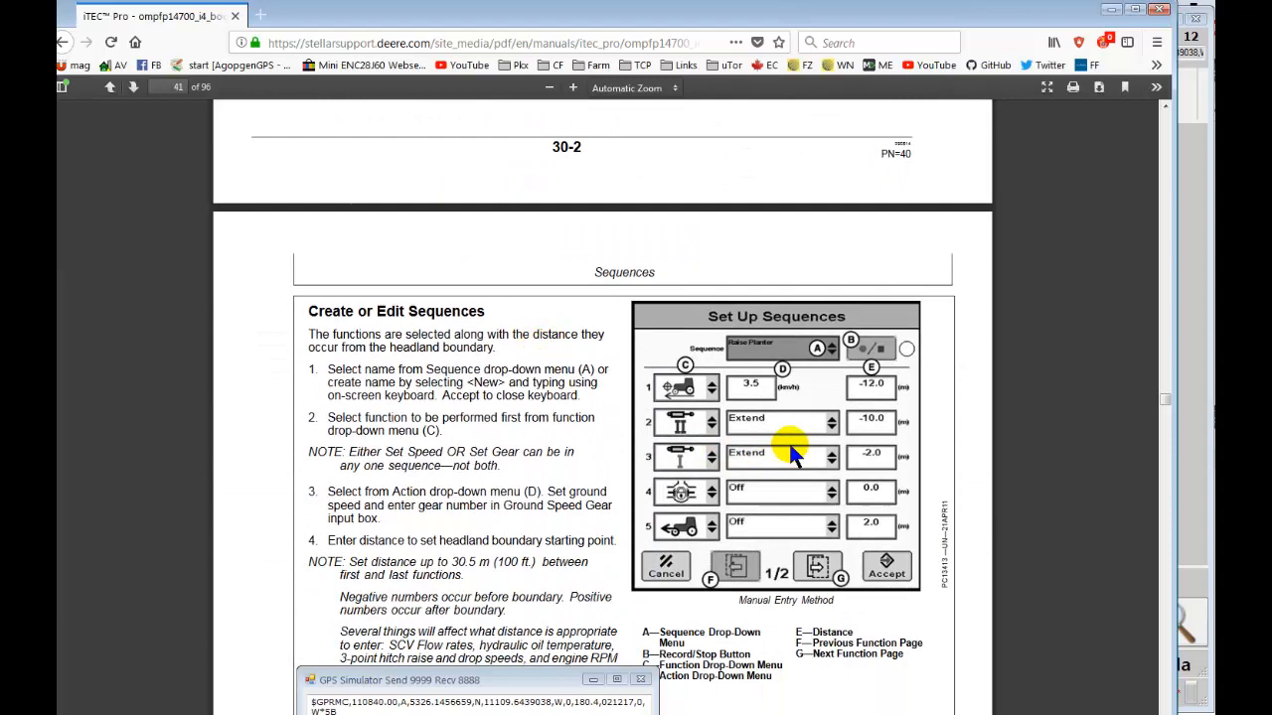
pyautogui.moveTo(924, 440)
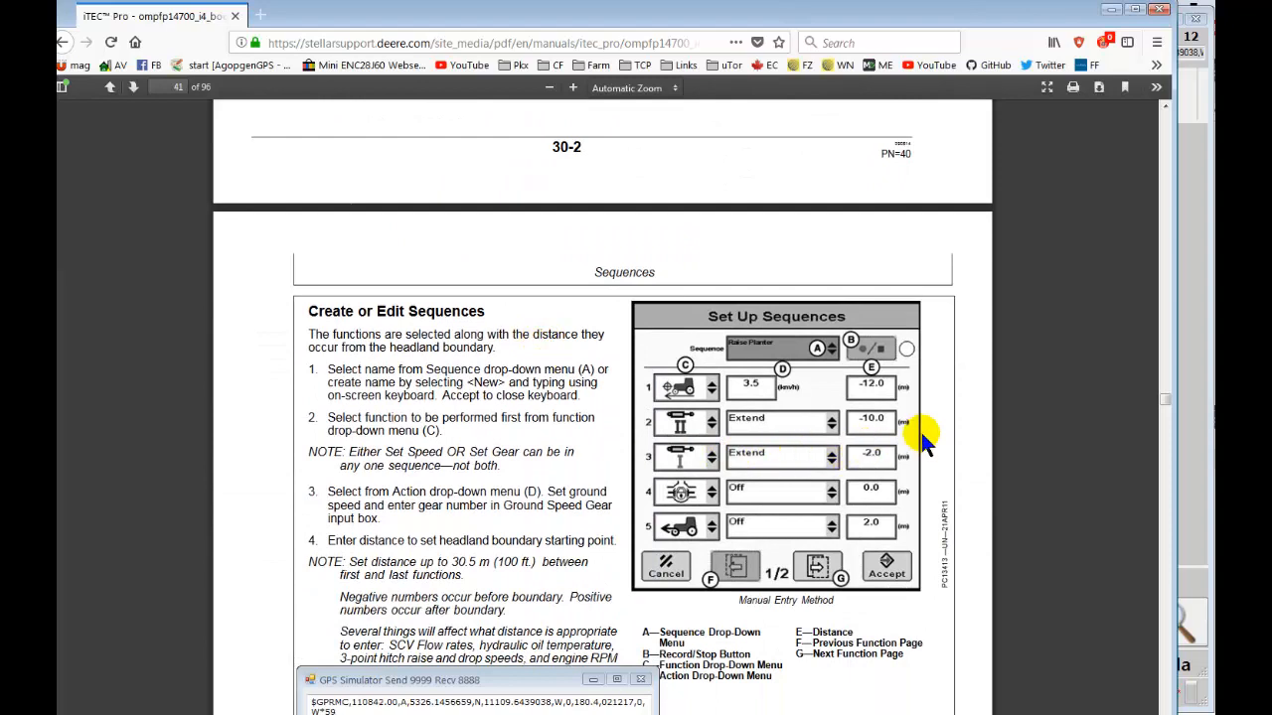
pyautogui.scroll(-3)
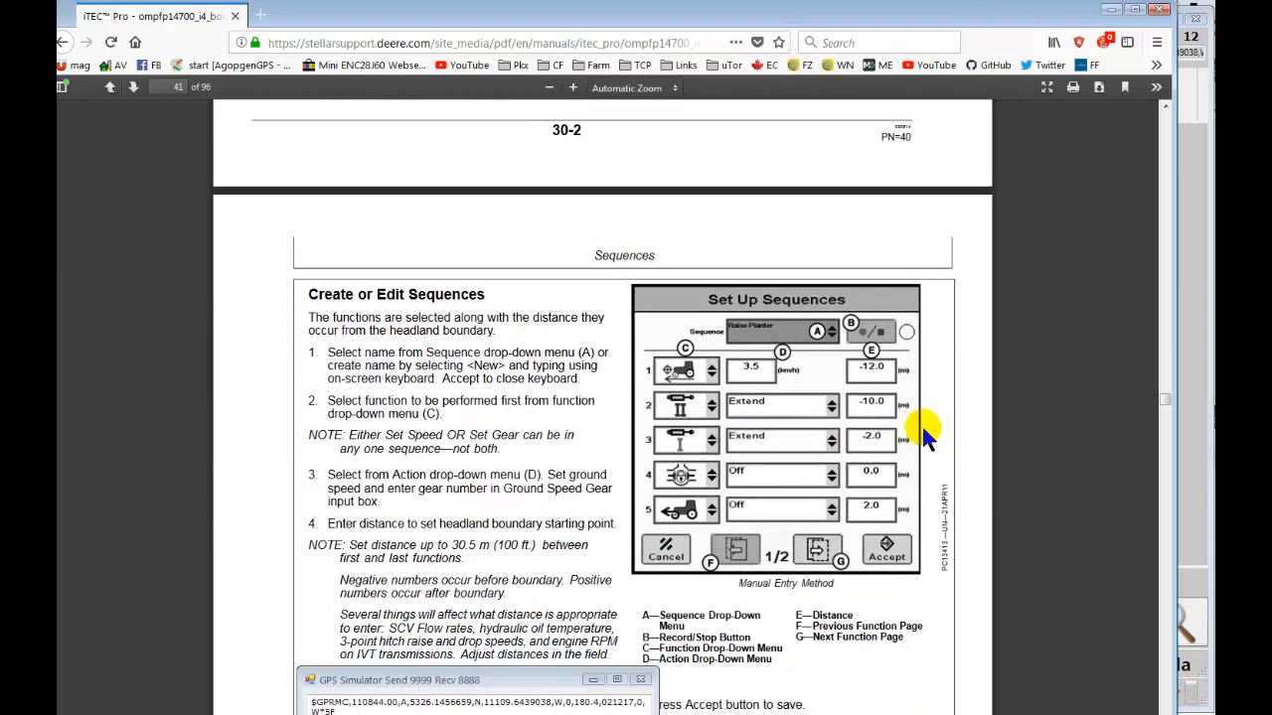
pyautogui.scroll(-3)
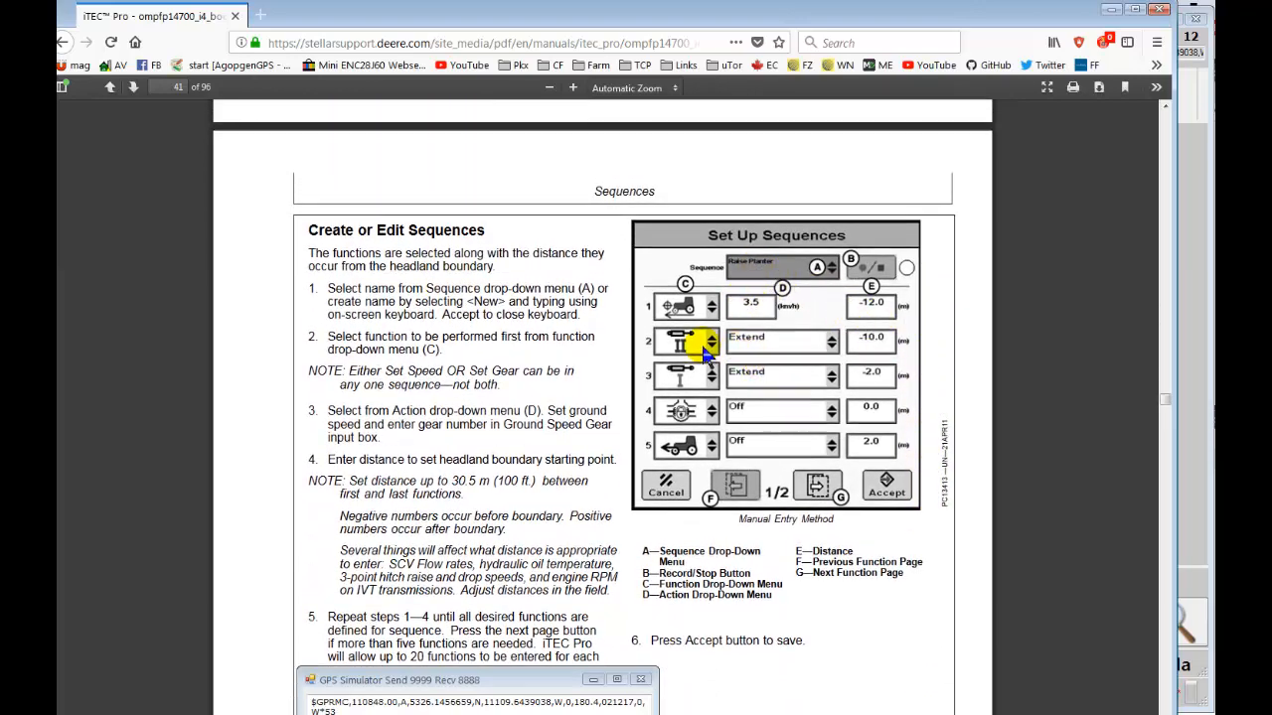
pyautogui.scroll(-3)
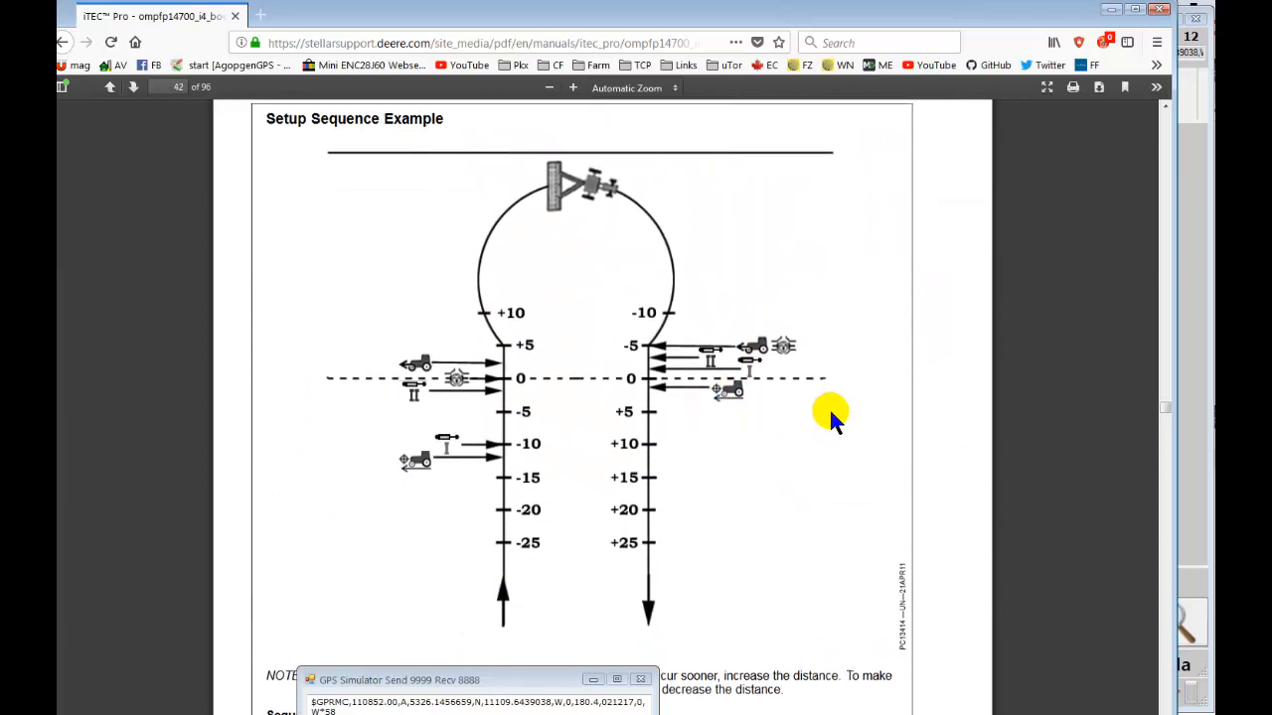
# - Scroll past the Setup Sequence Example diagram to the Raise and Lower Planter setup screens
pyautogui.scroll(-3)
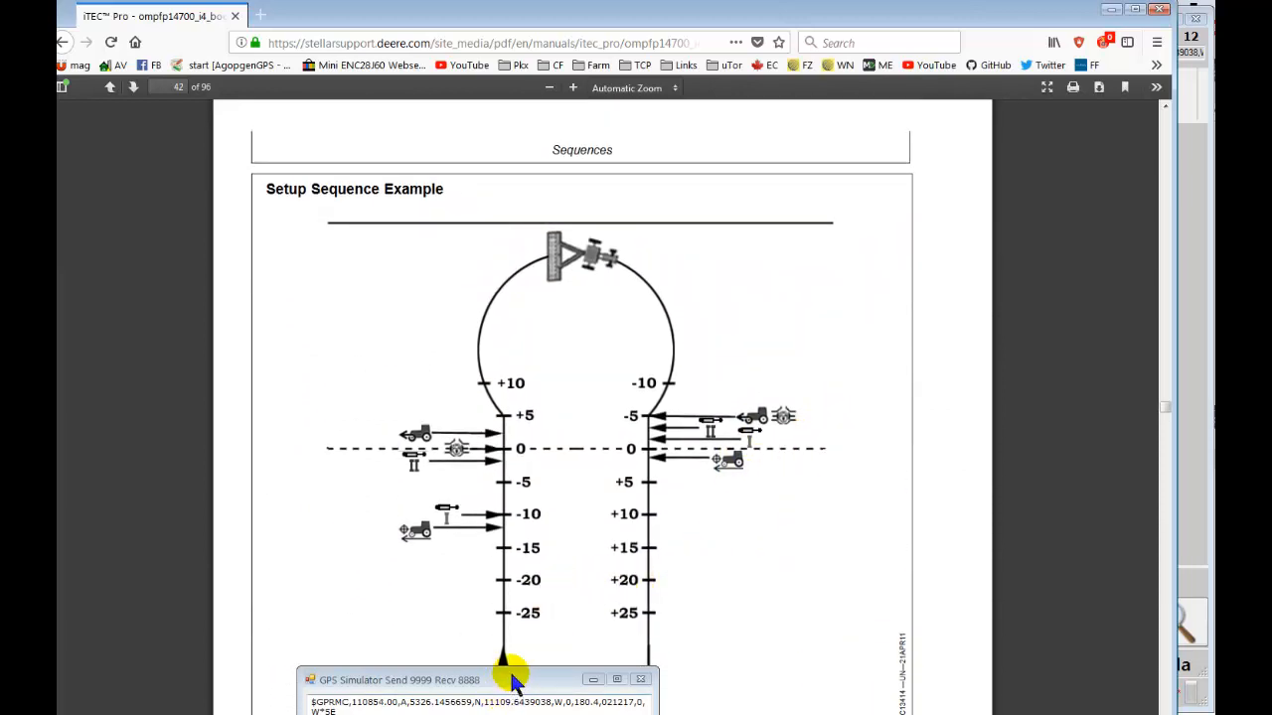
pyautogui.click(640, 678)
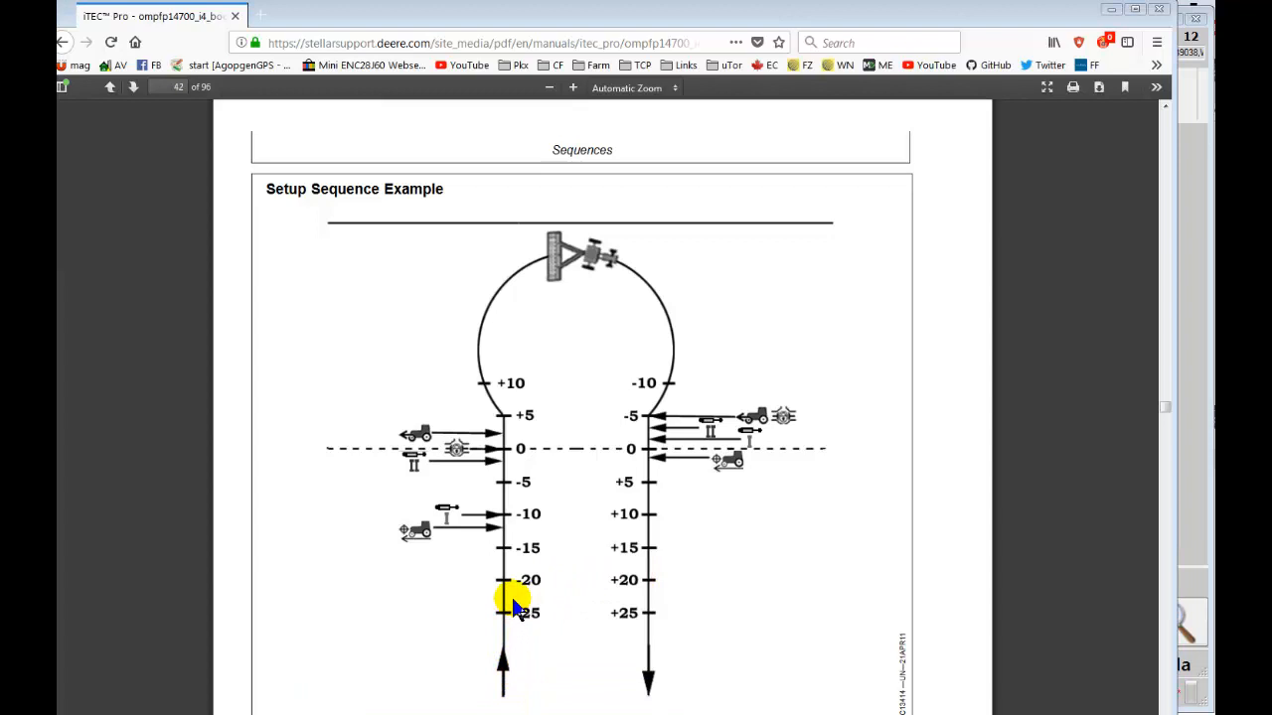
pyautogui.moveTo(753, 477)
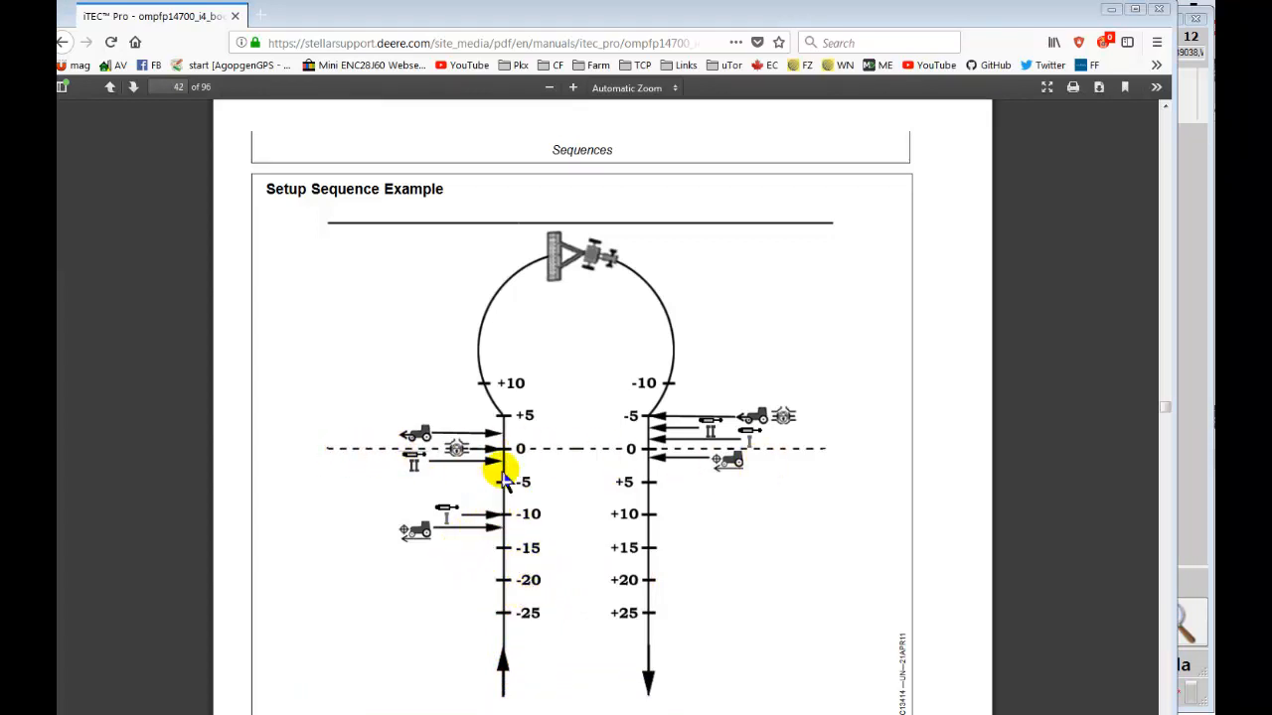
pyautogui.moveTo(525, 320)
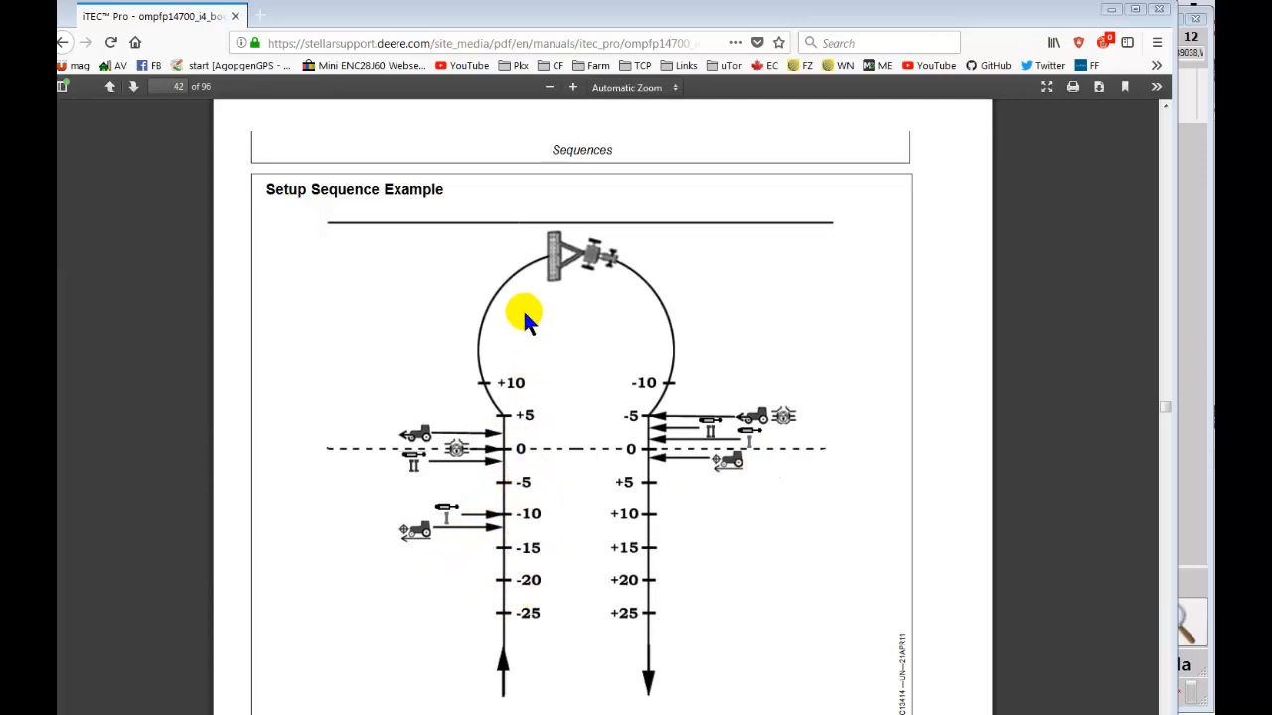
pyautogui.moveTo(674, 656)
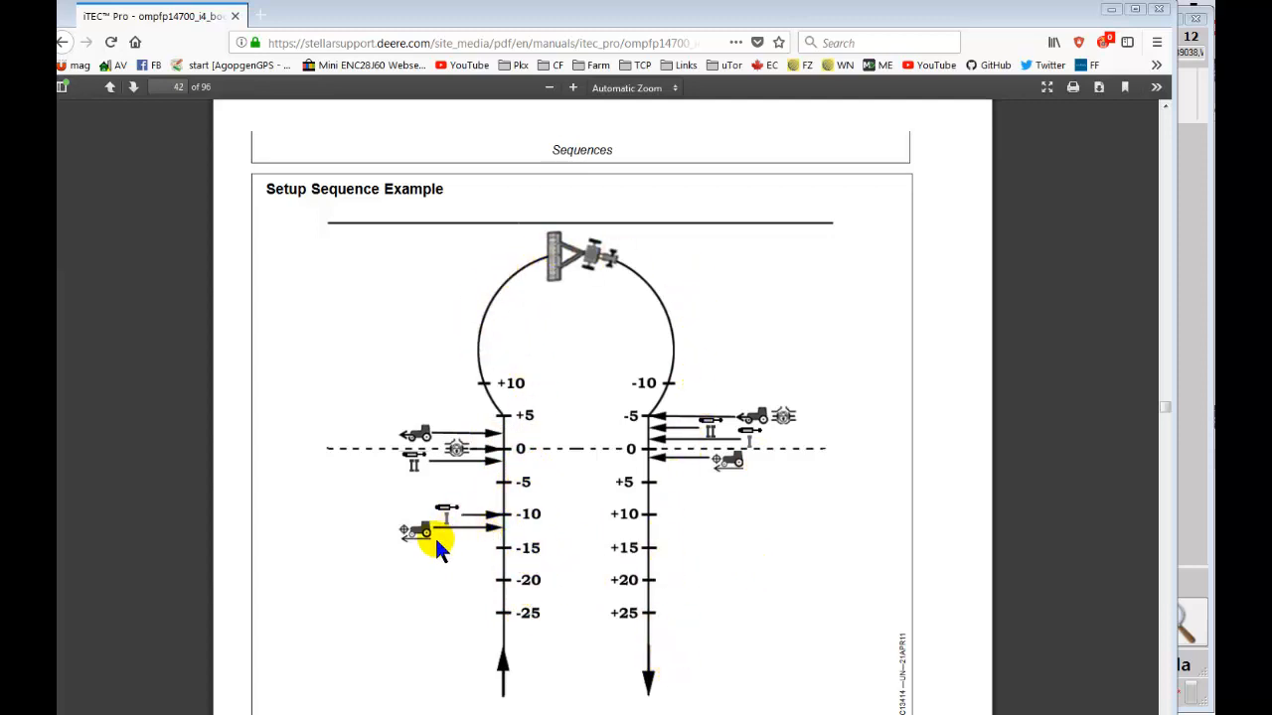
pyautogui.moveTo(481, 527)
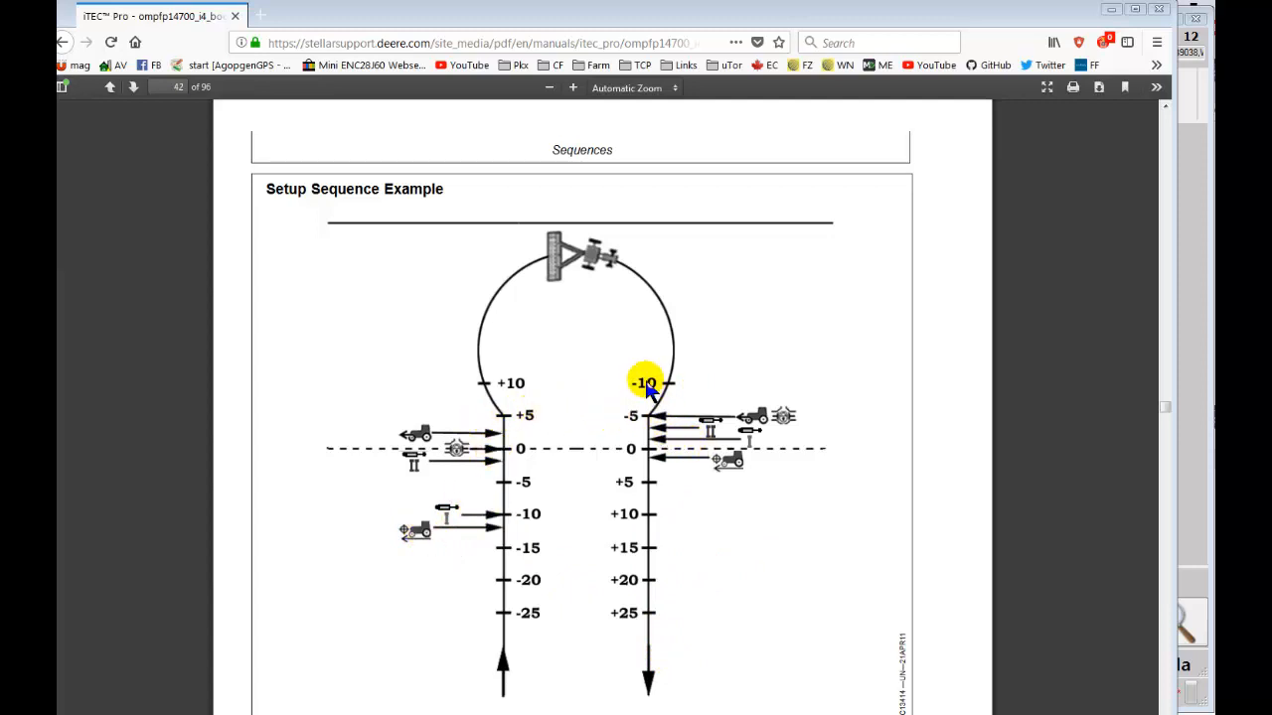
pyautogui.moveTo(658, 394)
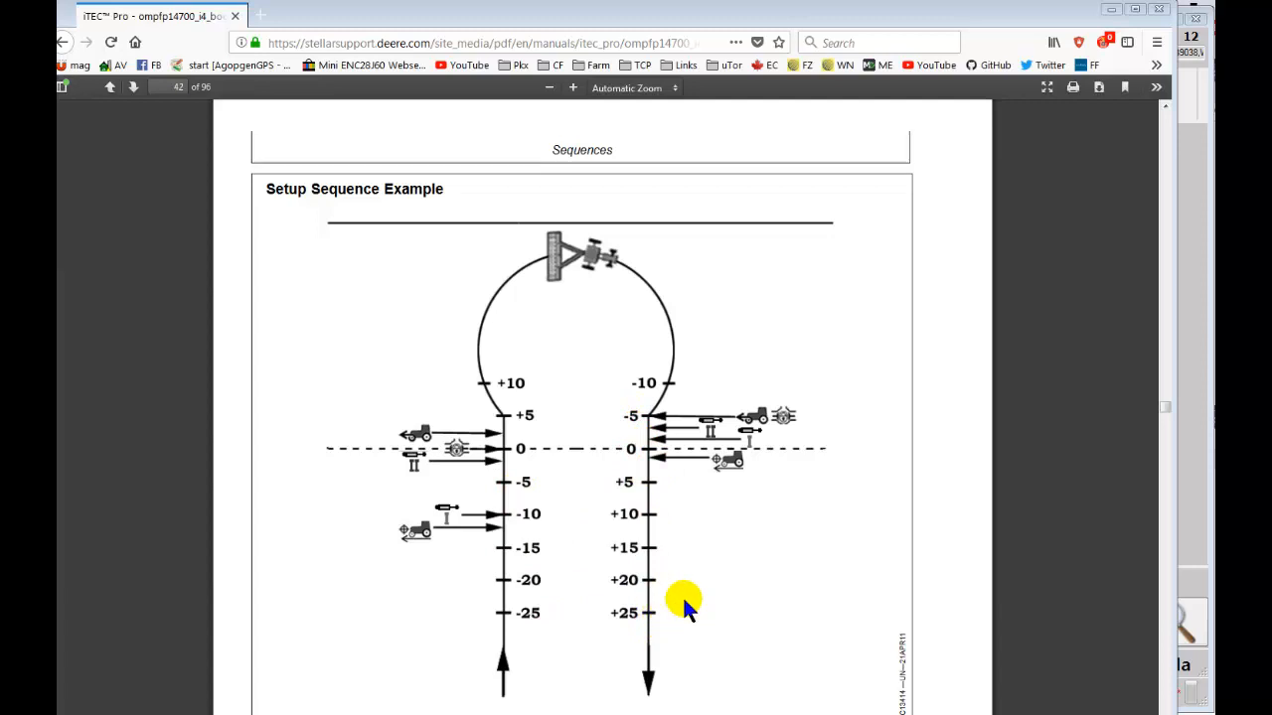
pyautogui.moveTo(507, 381)
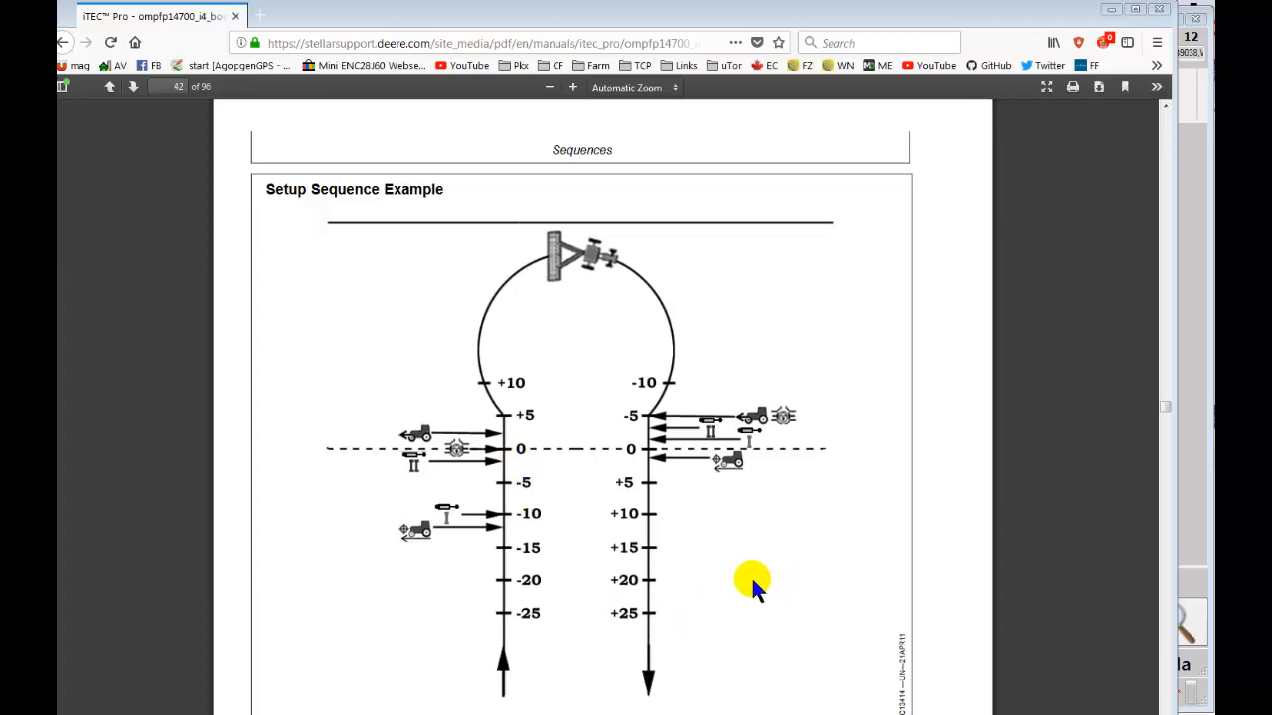
pyautogui.scroll(-3)
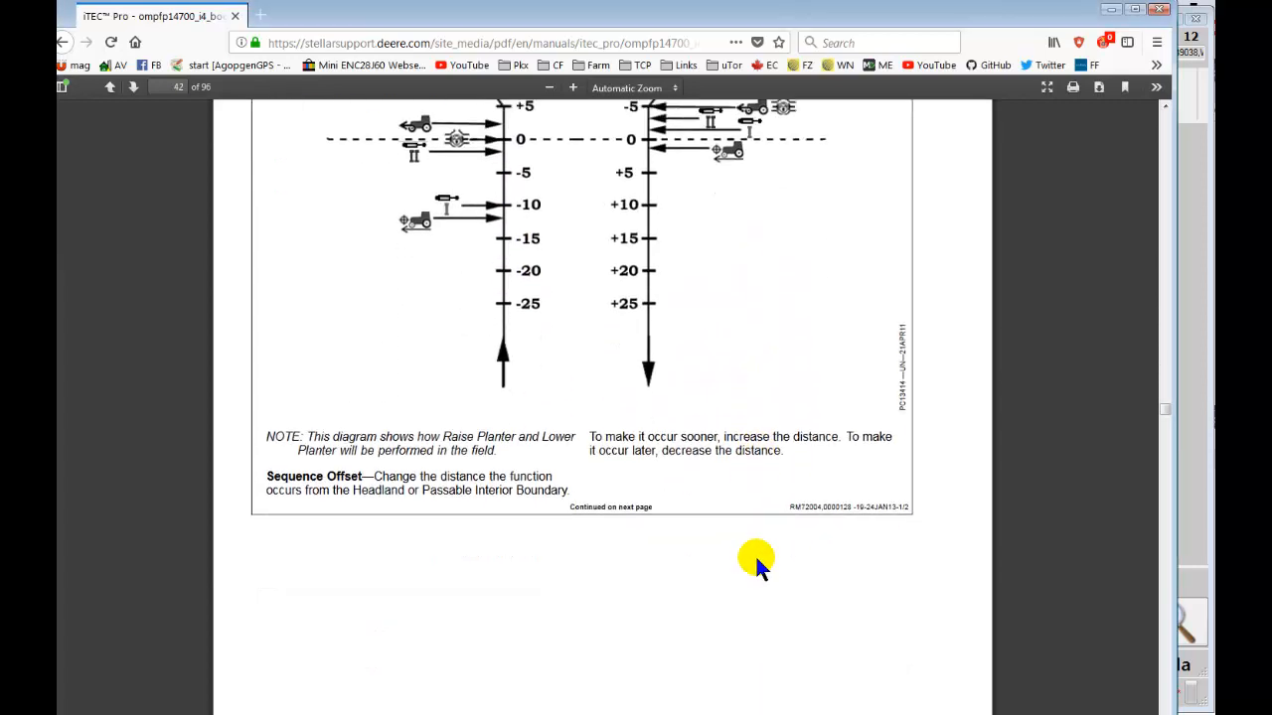
pyautogui.scroll(-3)
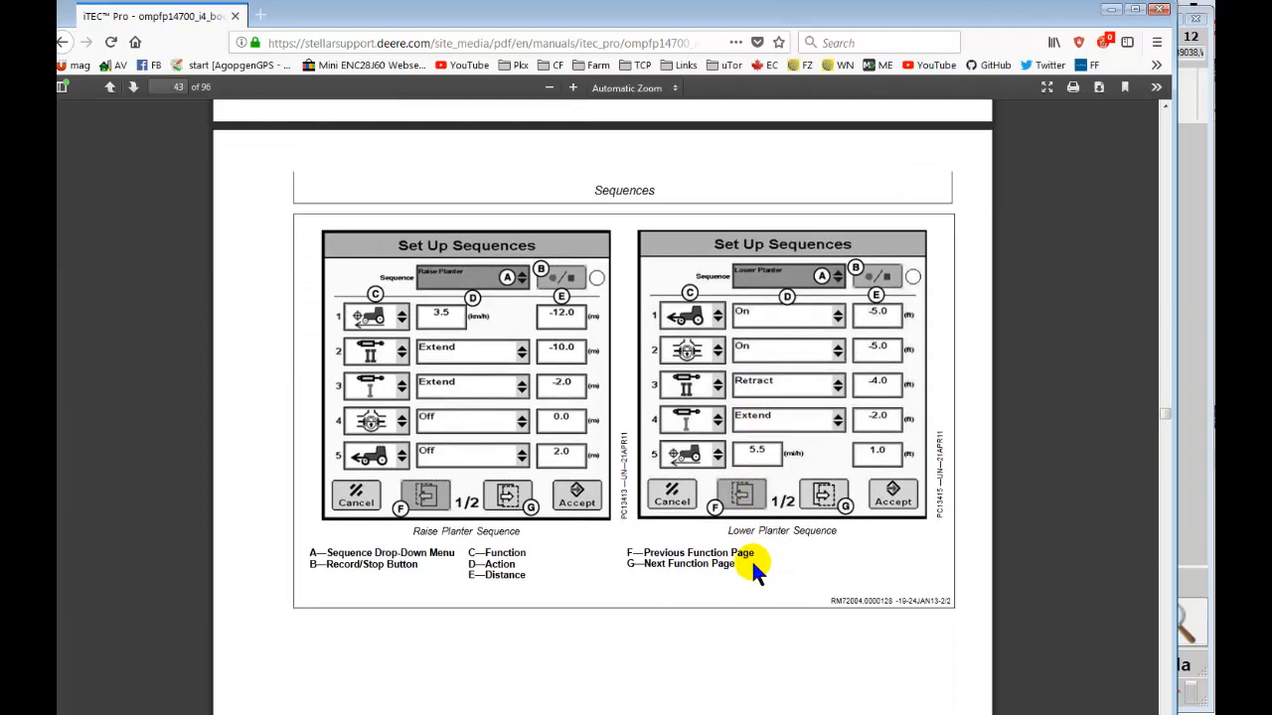
# - Leave the Firefox PDF and bring the AgOpenGPS field view forward
pyautogui.scroll(-3)
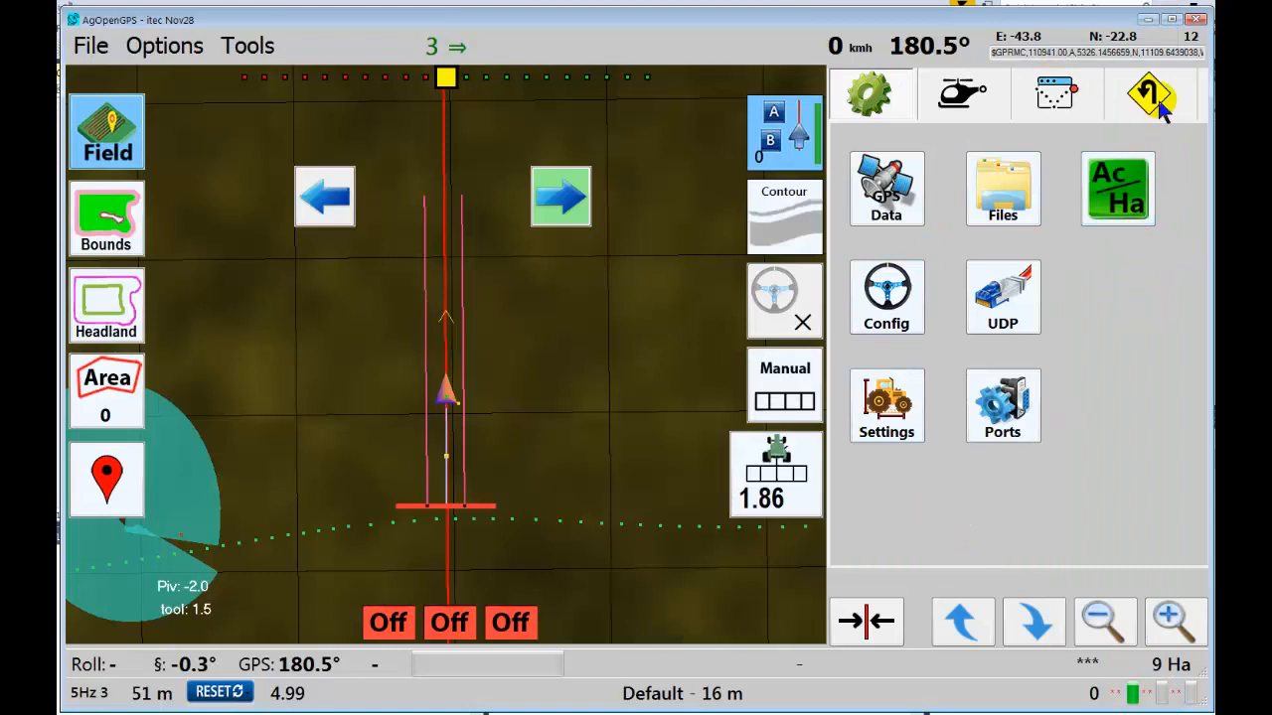
# - Open the You Turn configuration dialog from the U-turn panel's Config button
pyautogui.click(1147, 96)
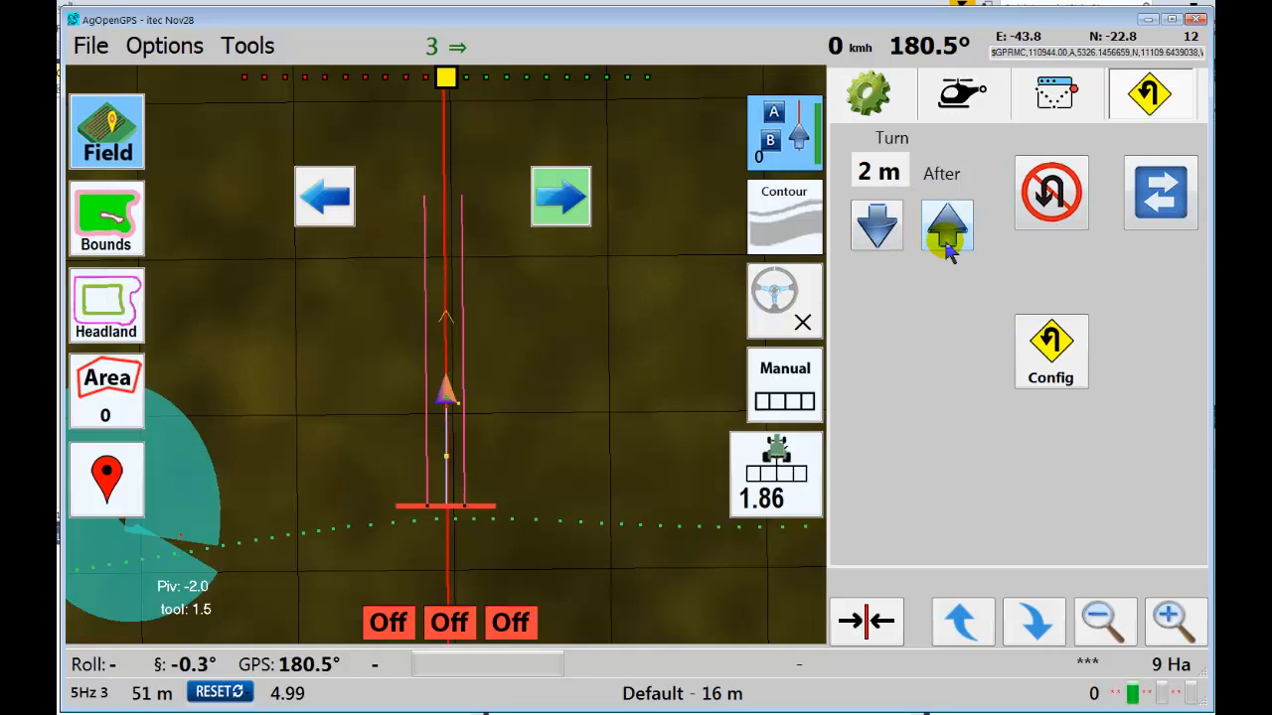
pyautogui.moveTo(547, 373)
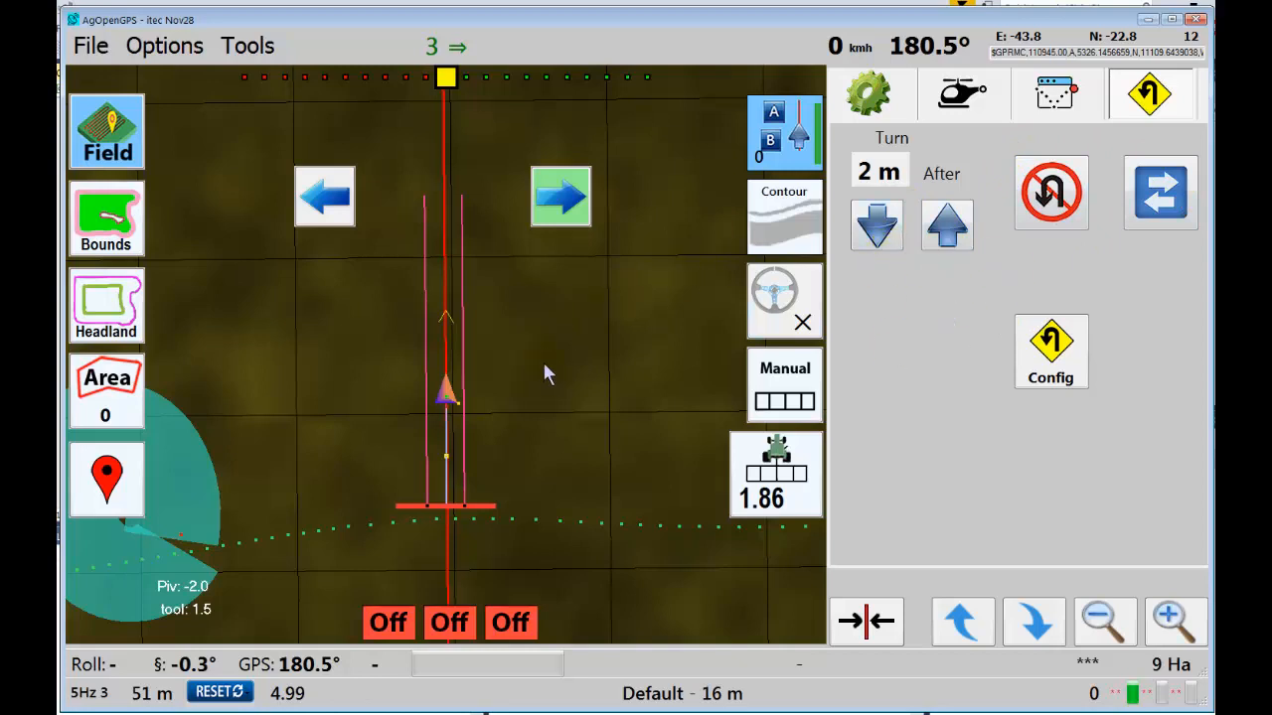
pyautogui.click(1052, 350)
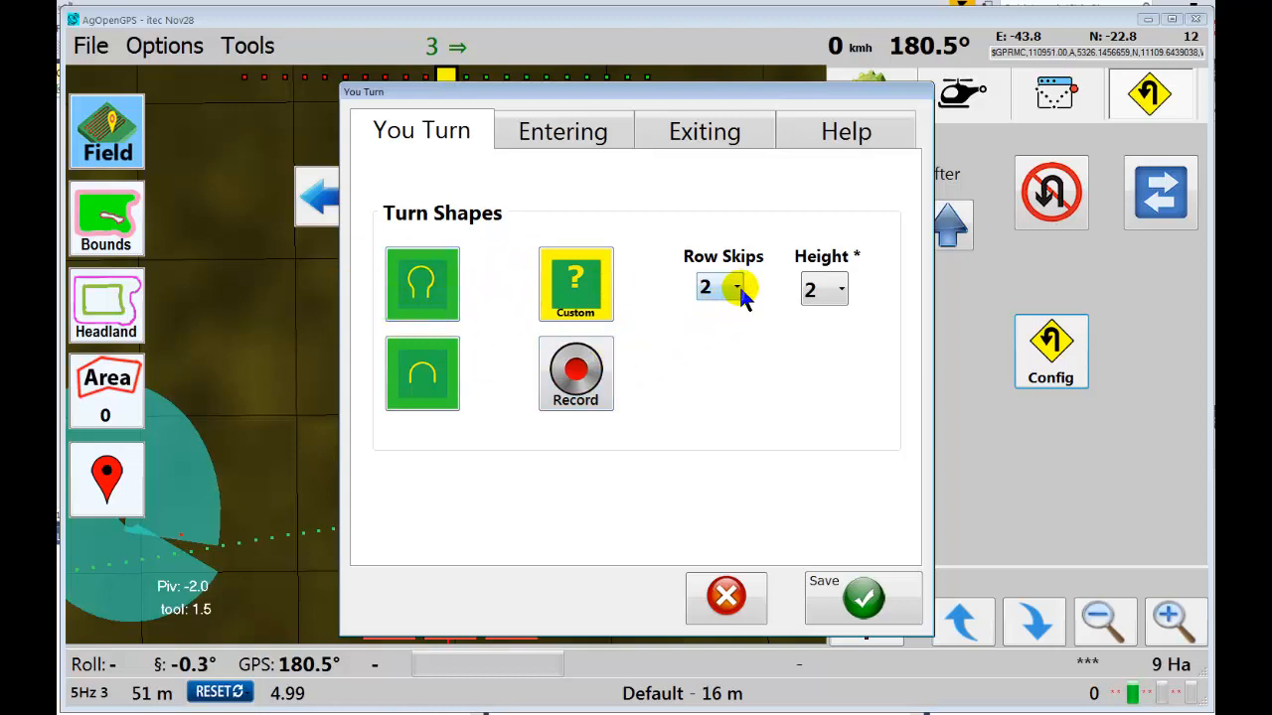
pyautogui.click(735, 288)
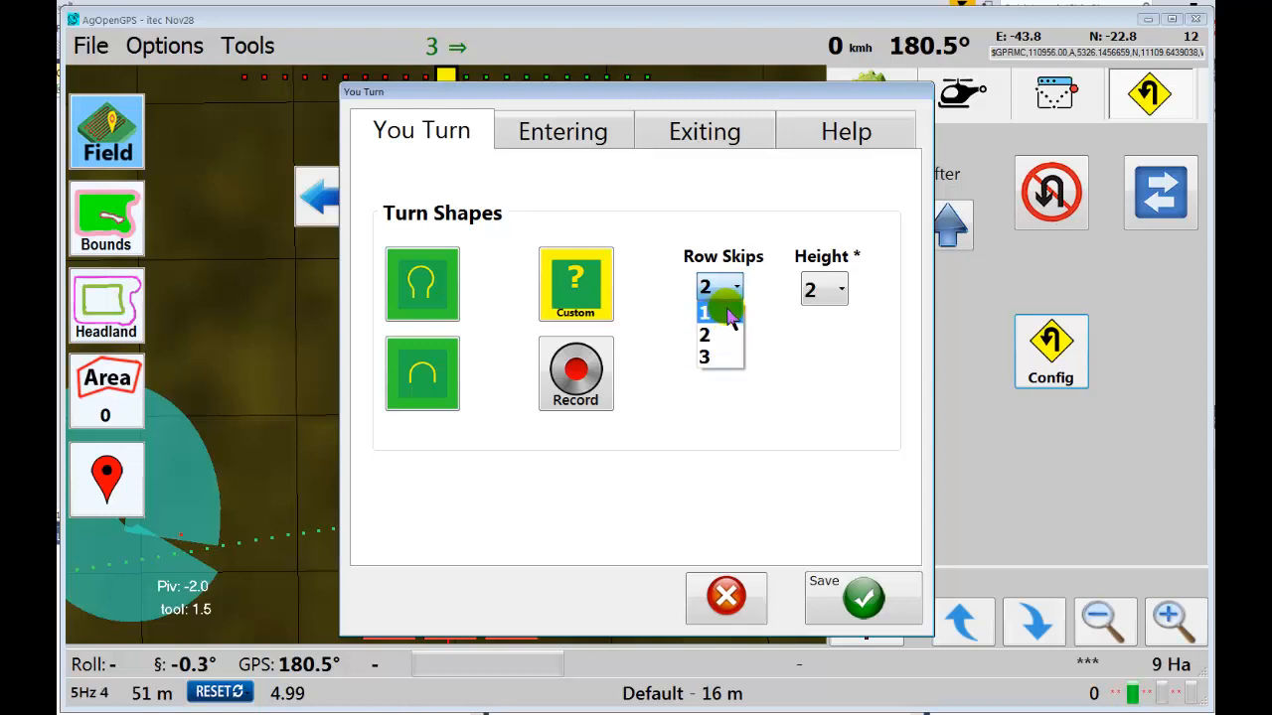
pyautogui.click(843, 290)
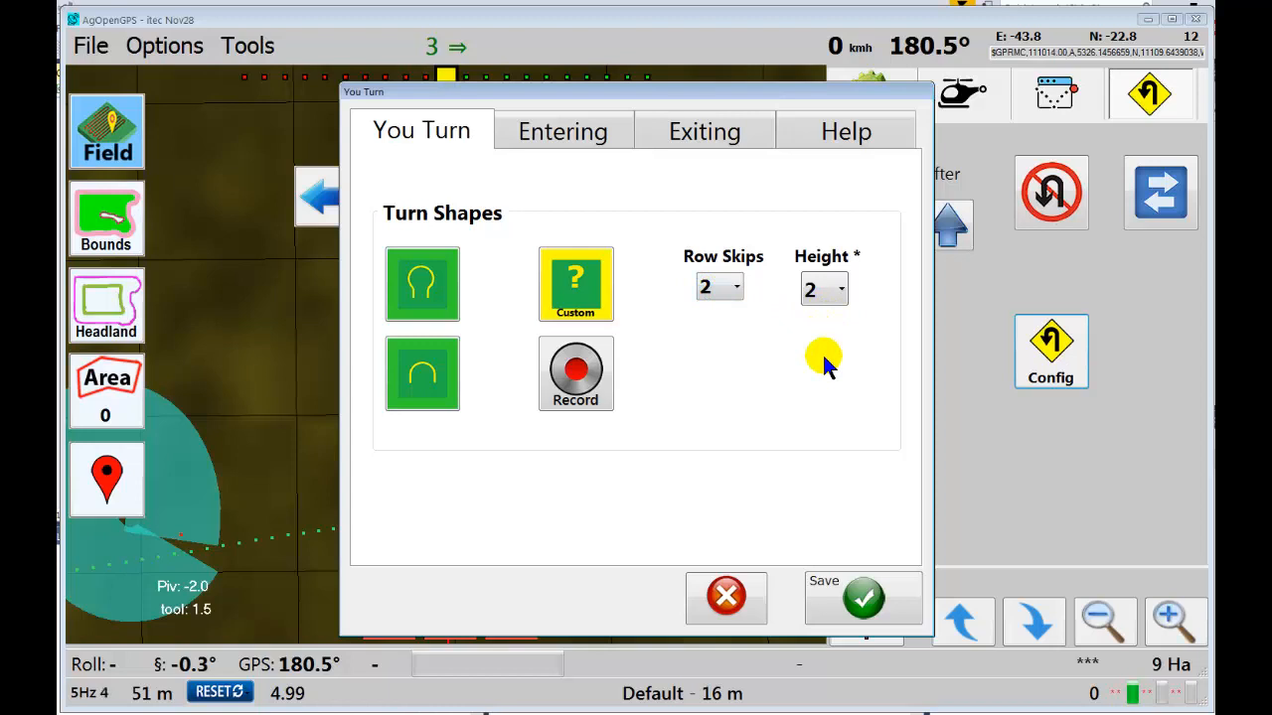
pyautogui.moveTo(596, 163)
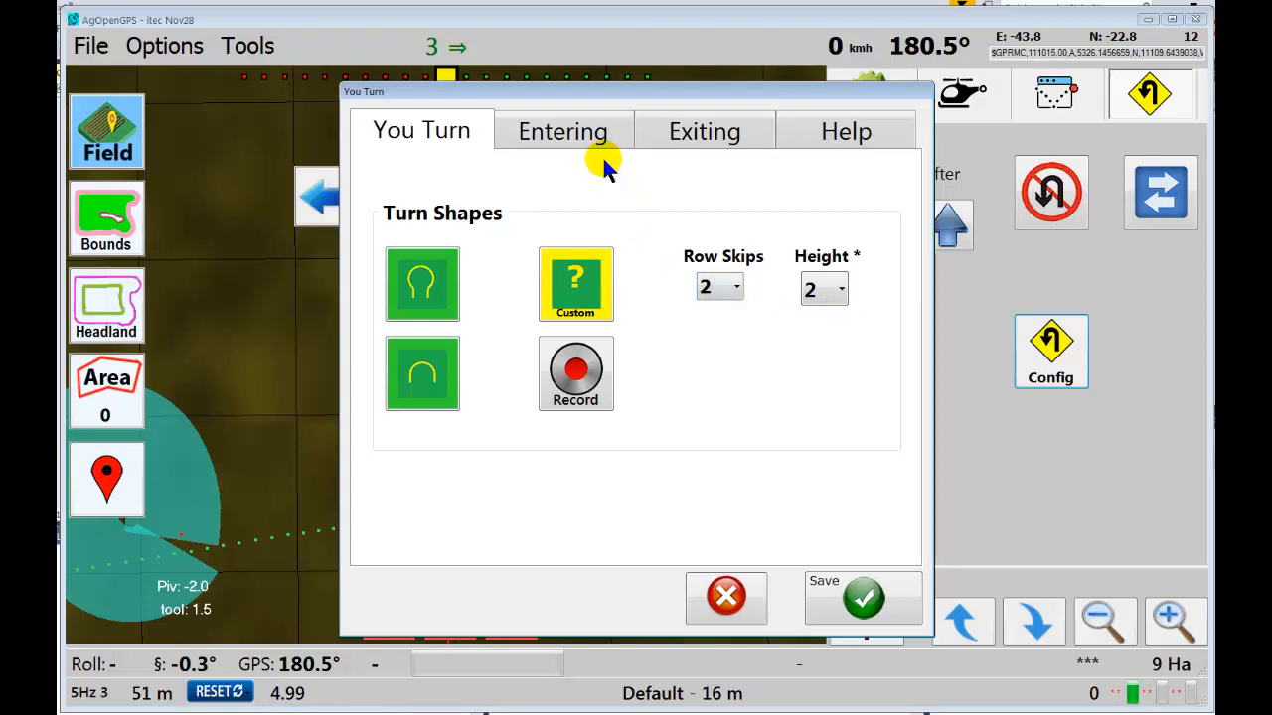
# - On the Entering sequence, set row 1 to Manual Btn / Turn On at distance -4
pyautogui.click(560, 131)
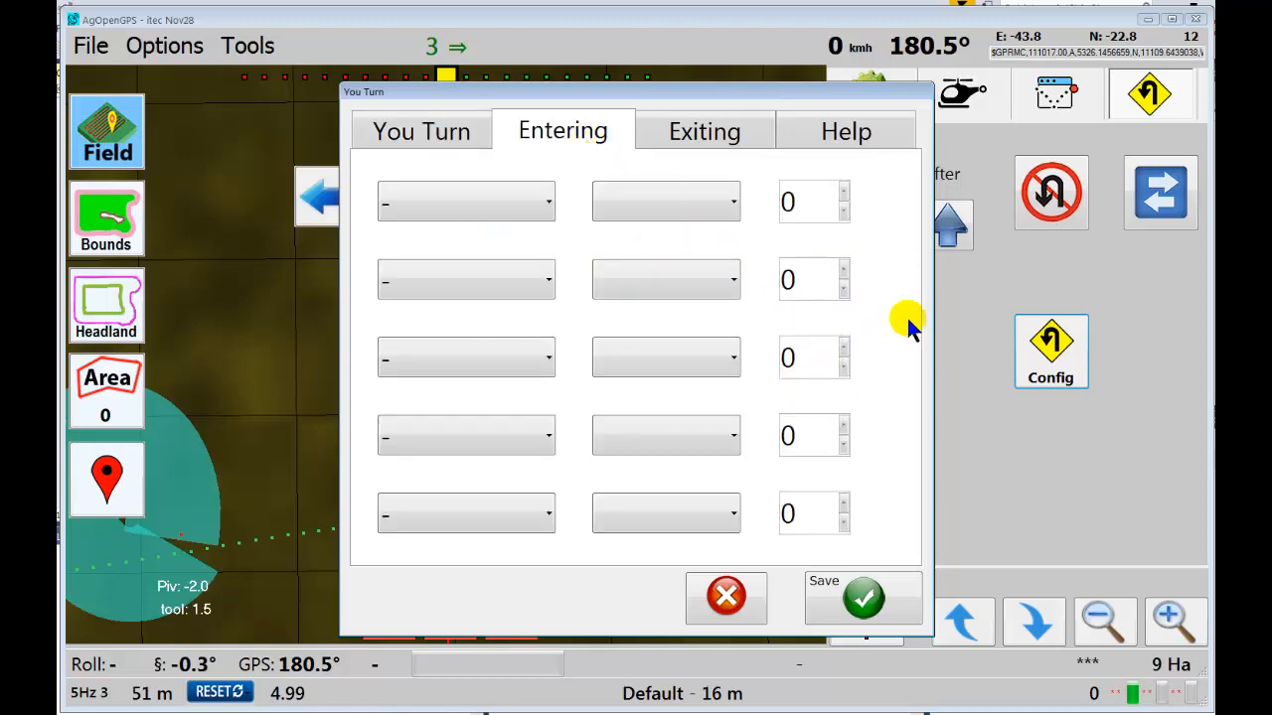
pyautogui.moveTo(1121, 342)
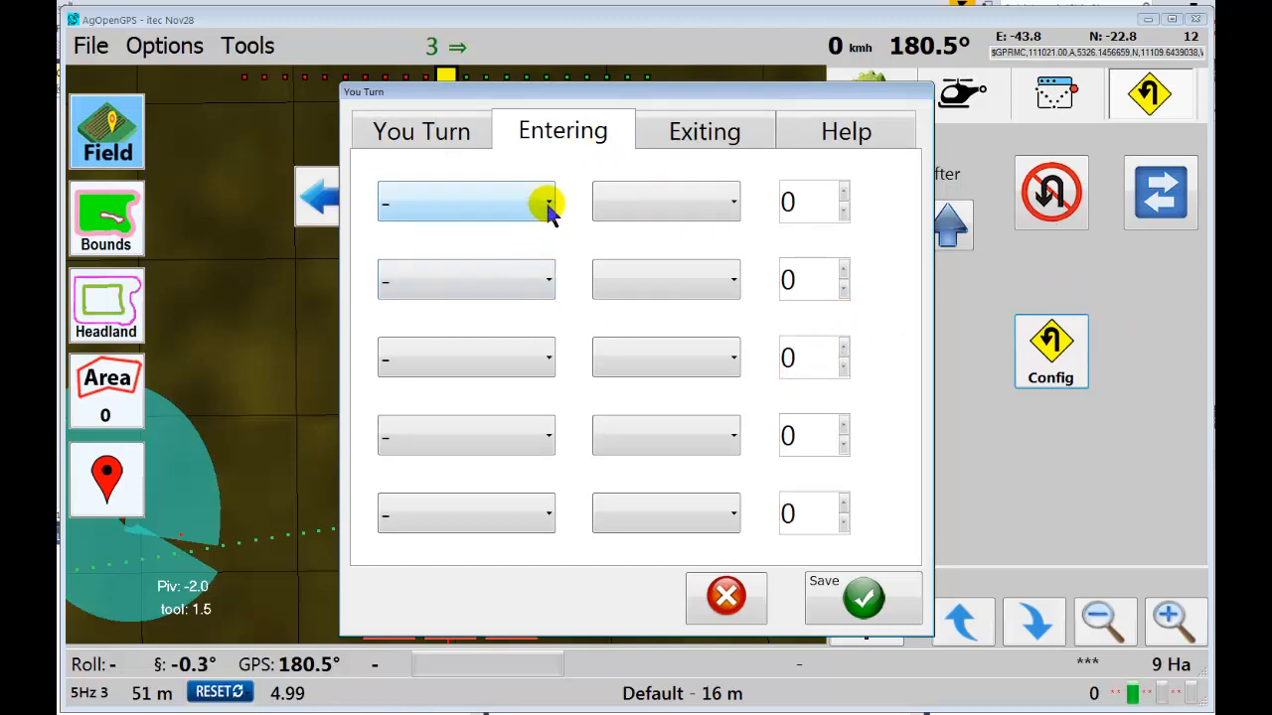
pyautogui.click(540, 203)
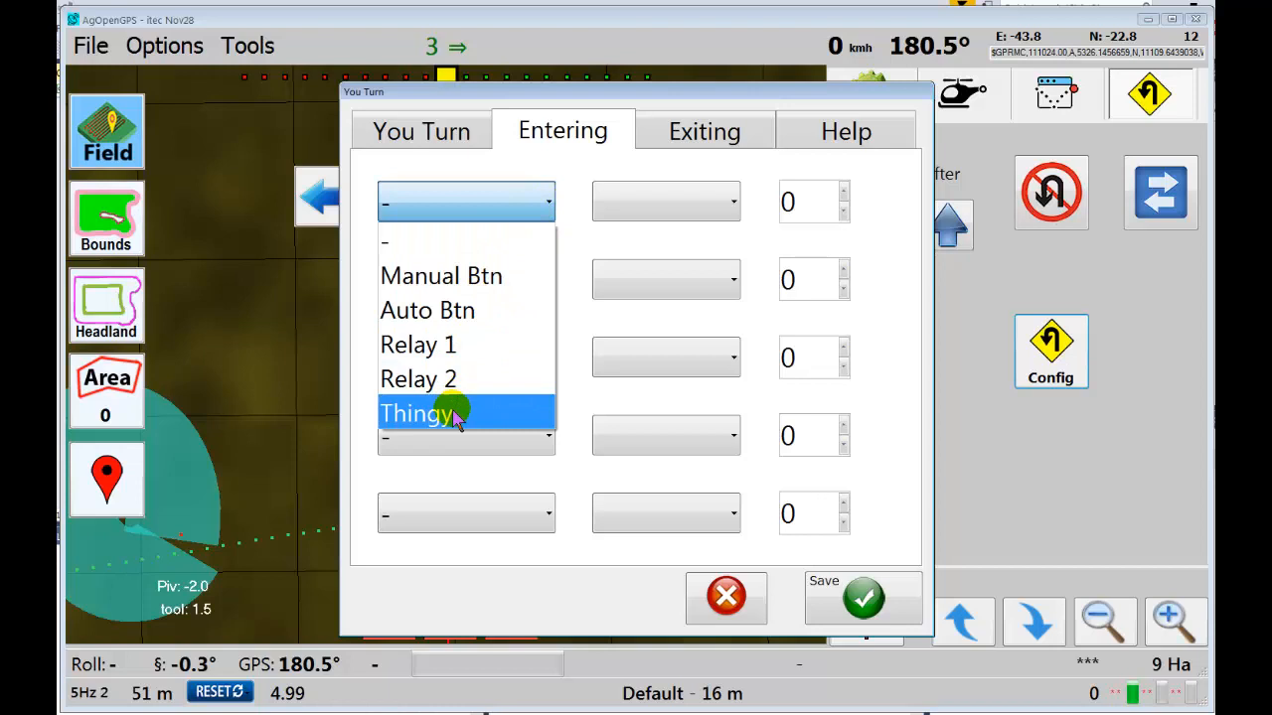
pyautogui.moveTo(461, 310)
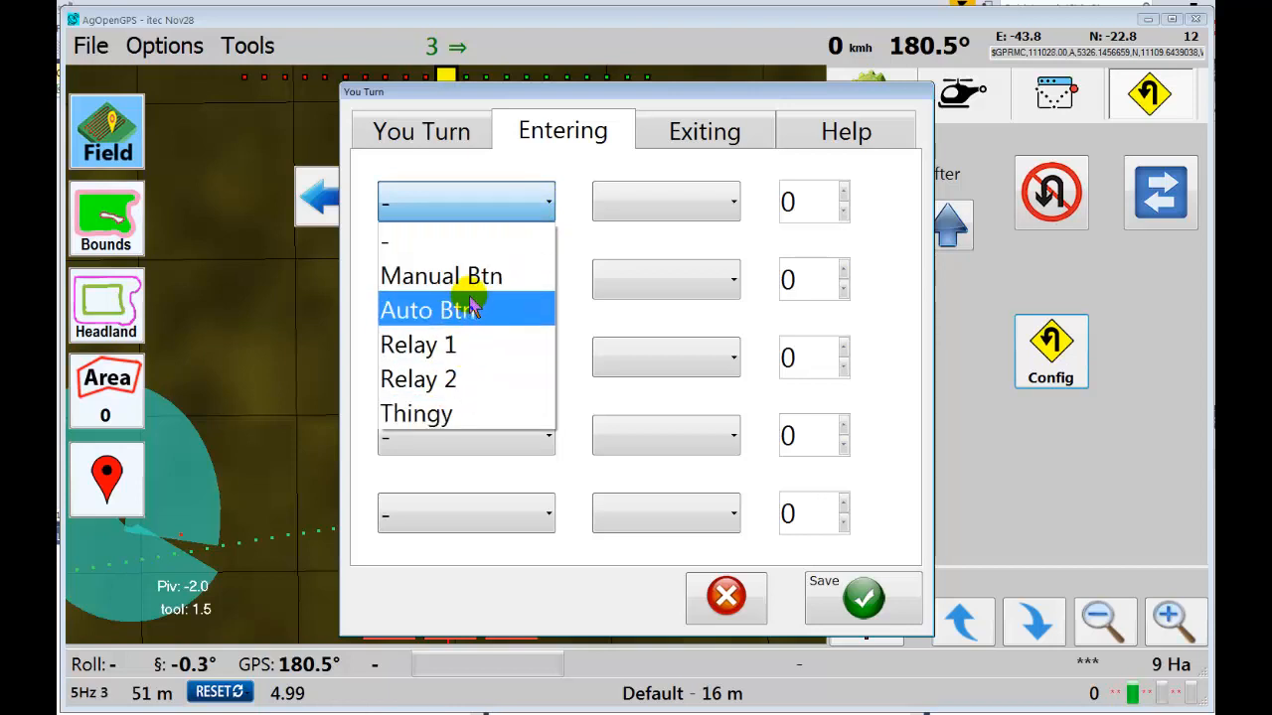
pyautogui.click(441, 275)
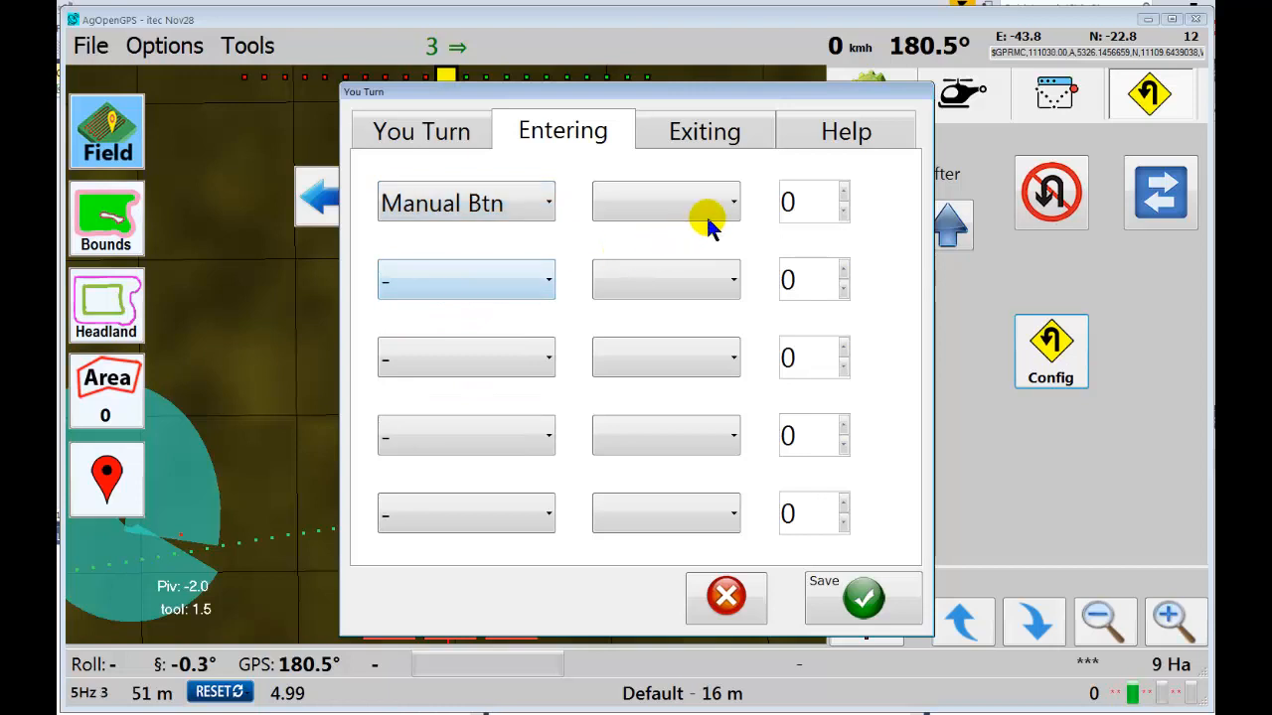
pyautogui.click(665, 203)
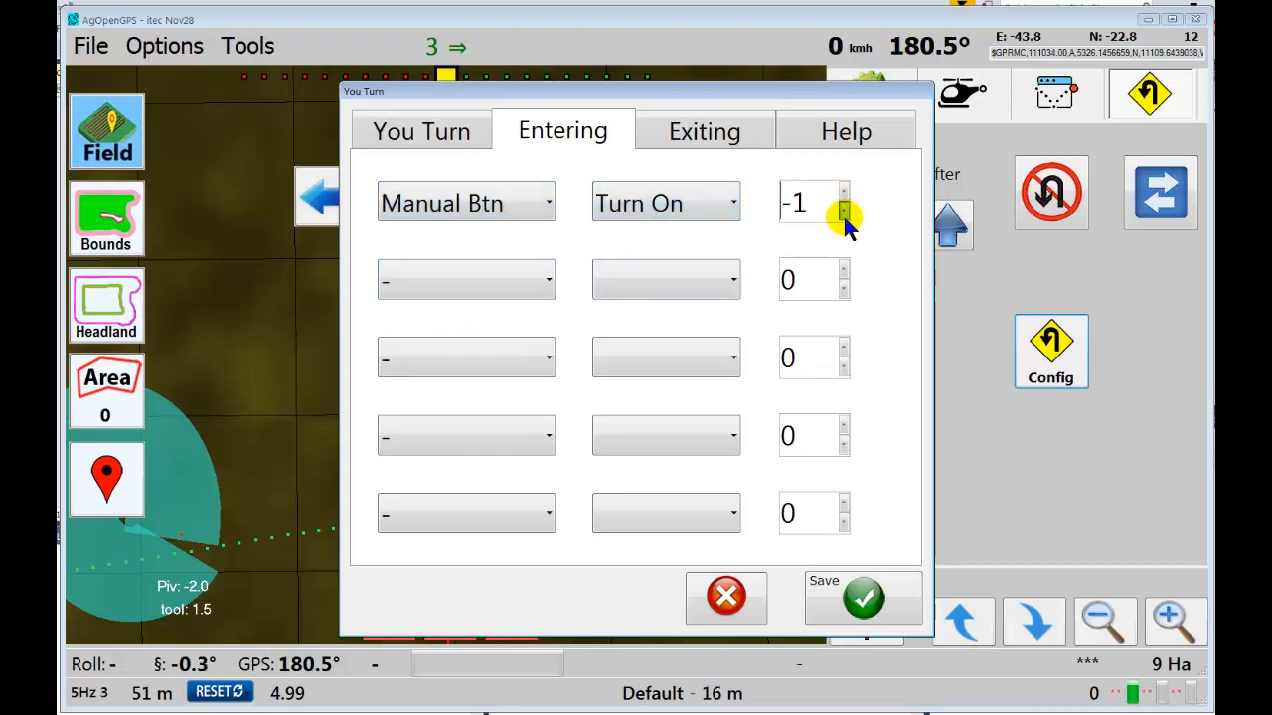
pyautogui.click(840, 215)
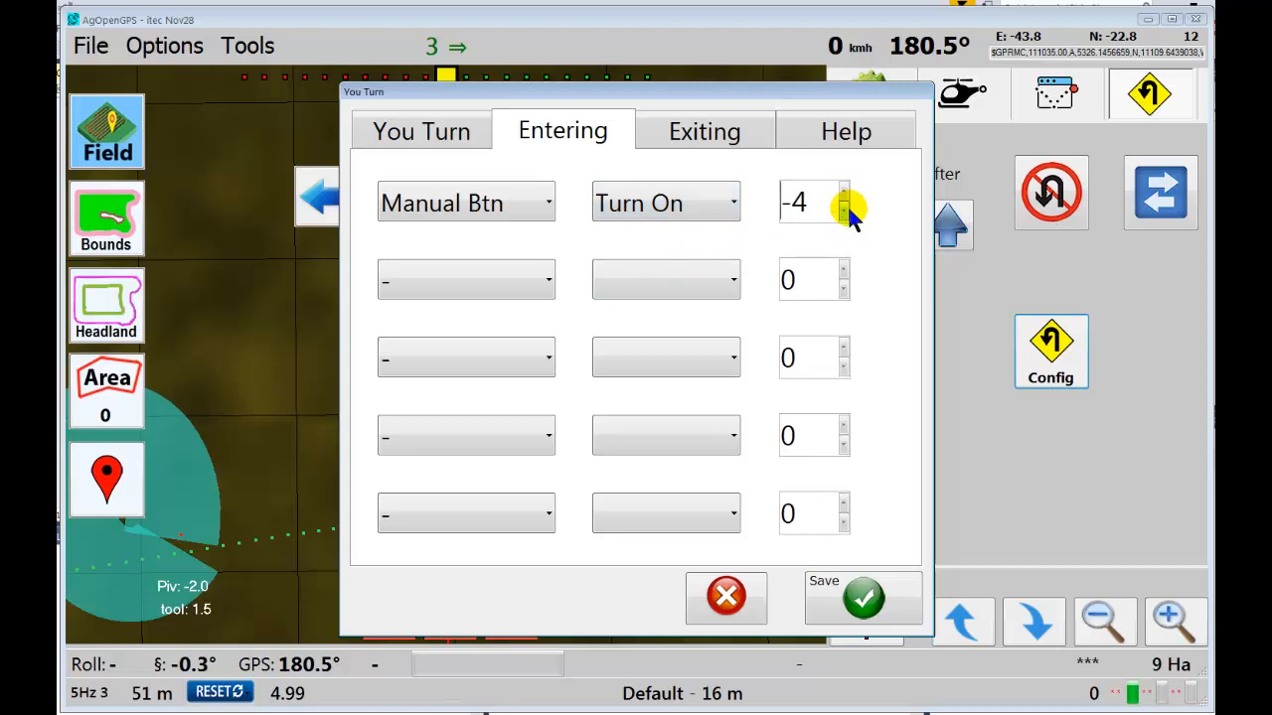
# - Set row 2 to Auto Btn / Turn Off and row 3 to Thingy at distance 6 with its on/off action
pyautogui.click(497, 279)
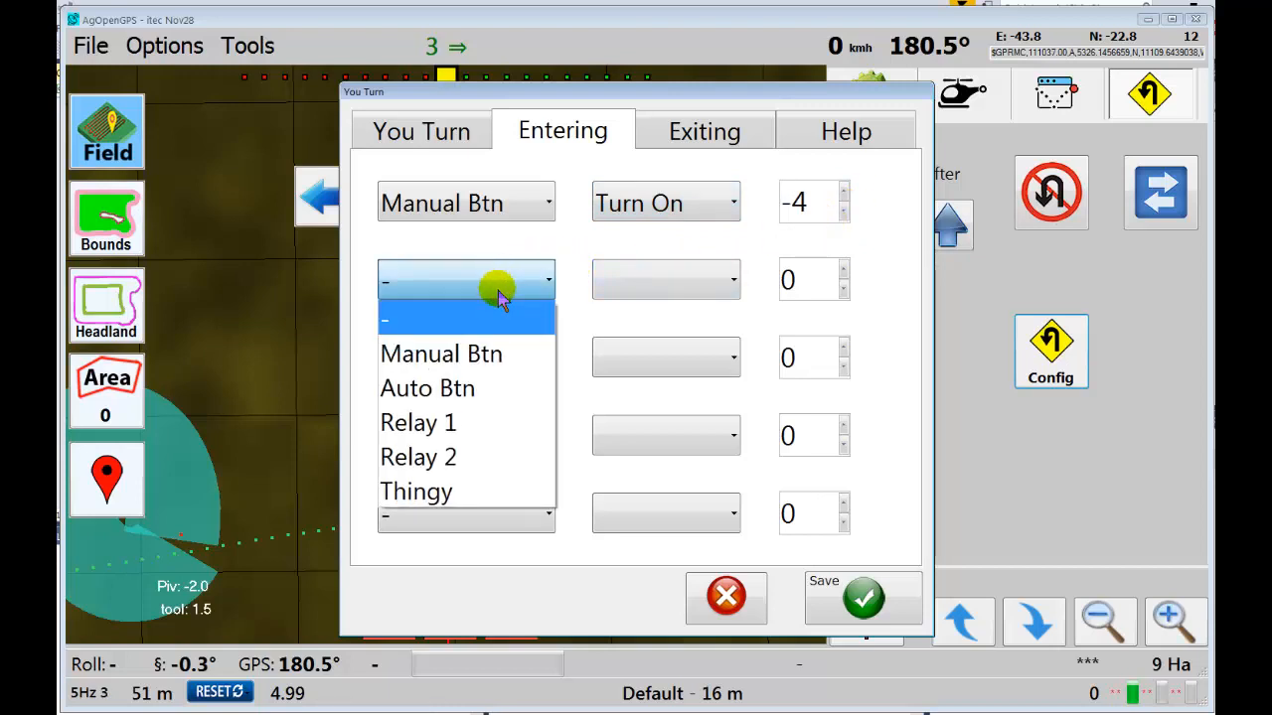
pyautogui.click(427, 388)
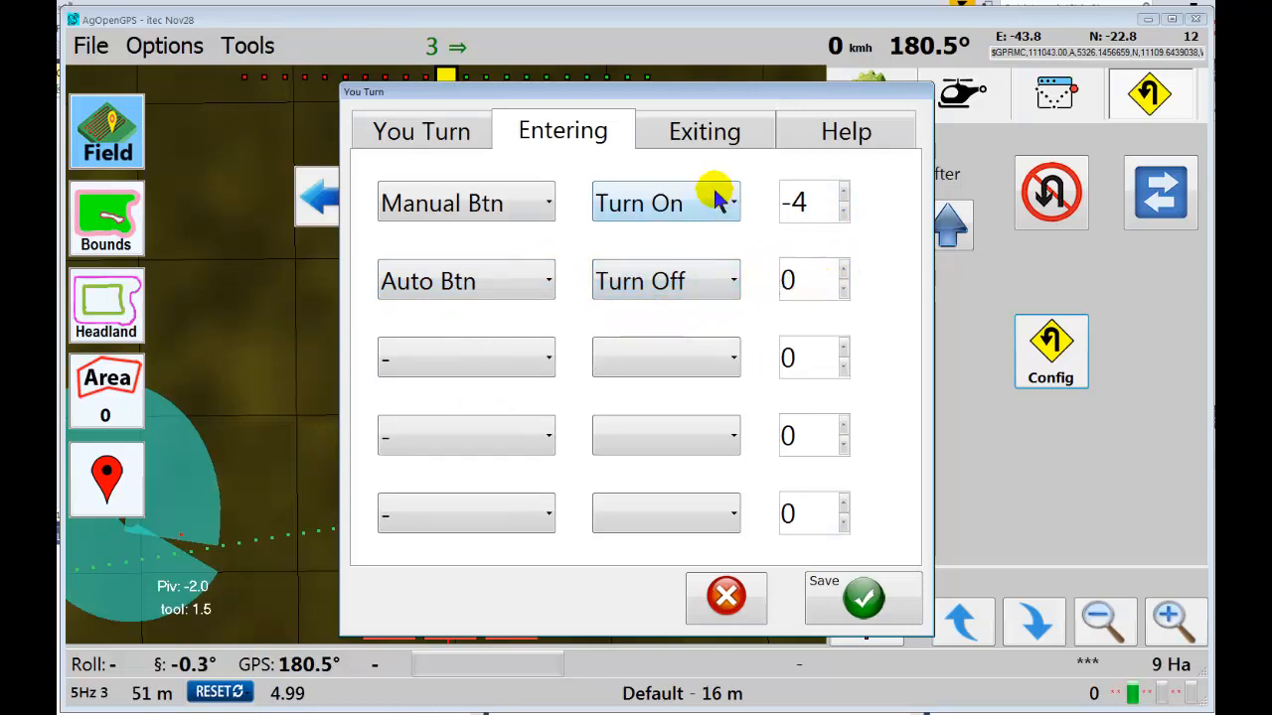
pyautogui.click(465, 358)
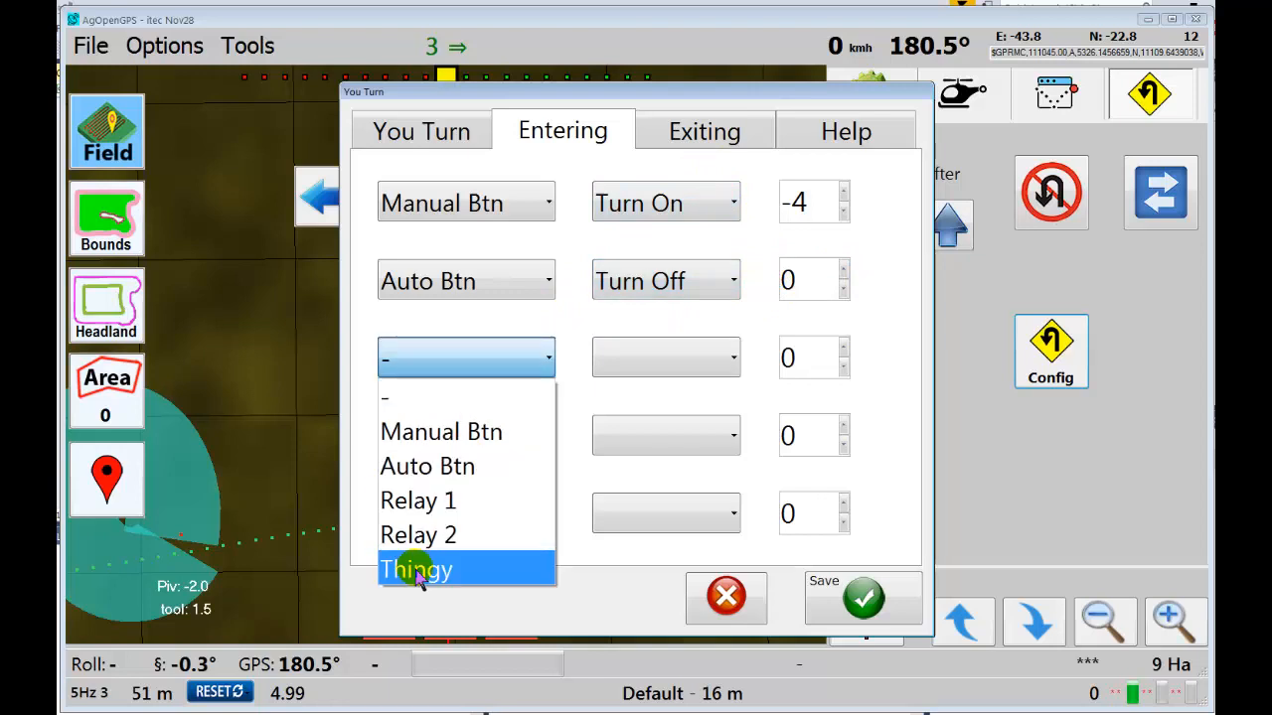
pyautogui.click(415, 569)
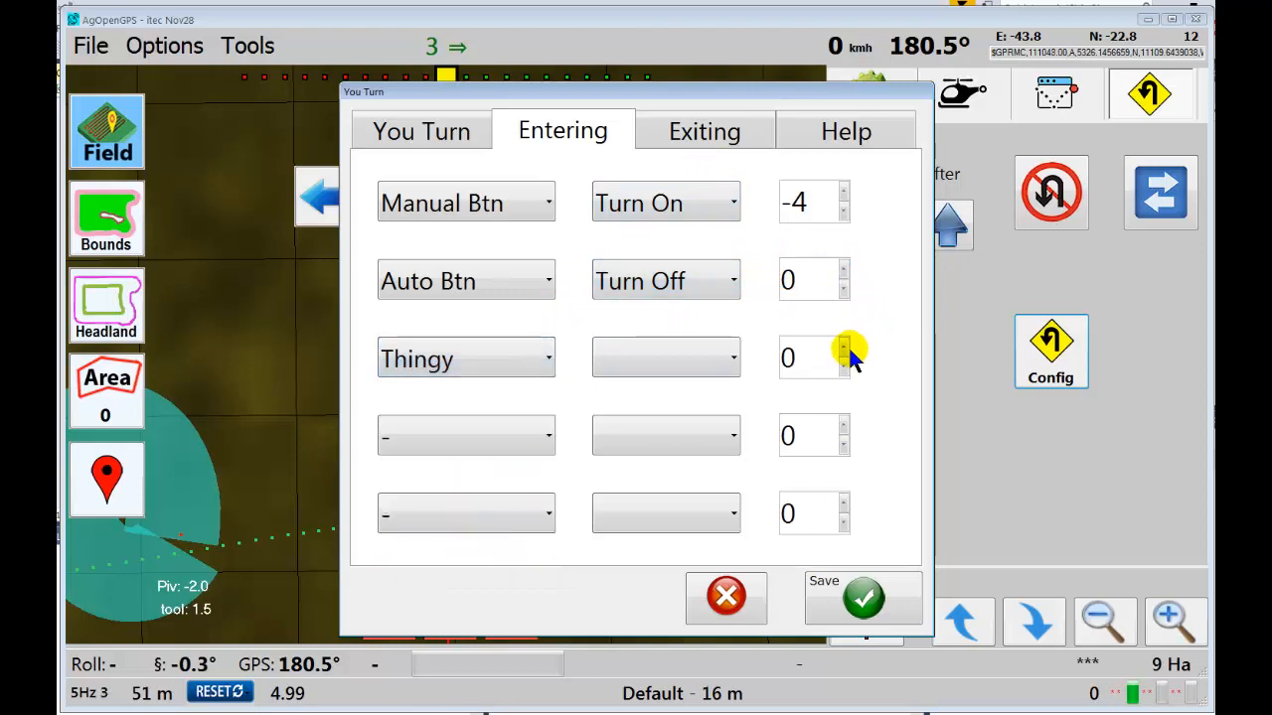
pyautogui.click(838, 350)
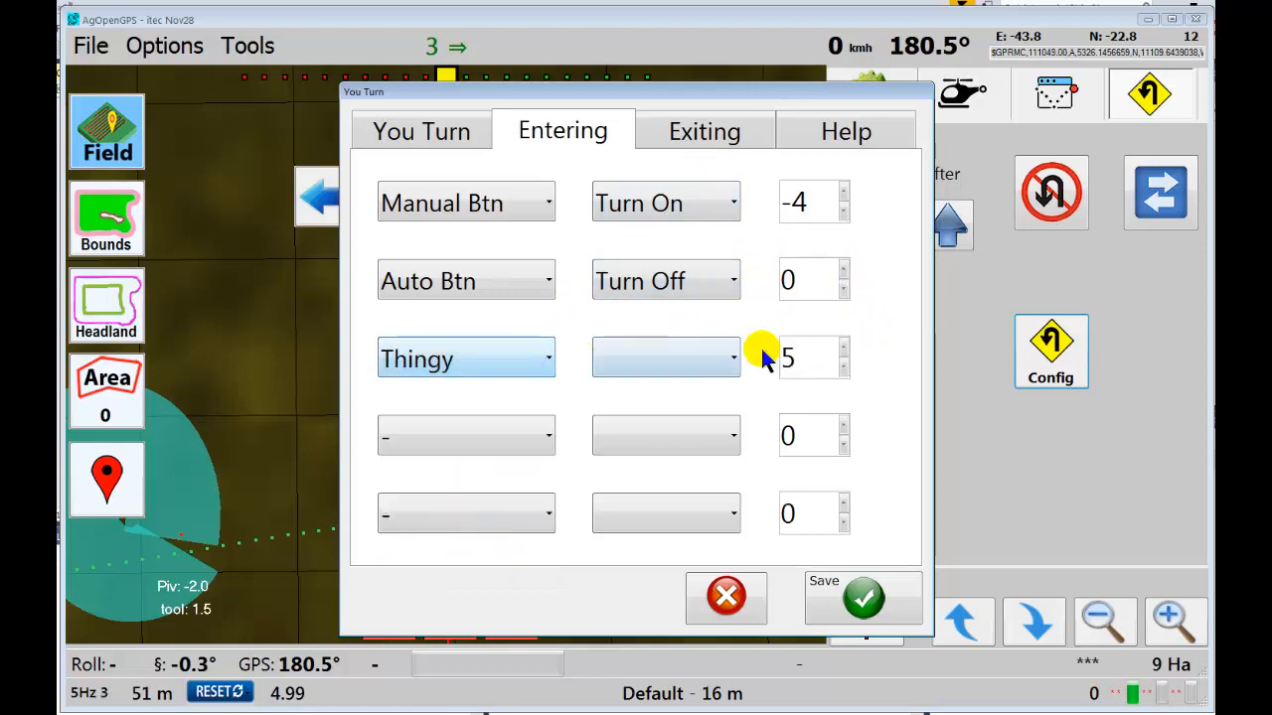
pyautogui.click(665, 357)
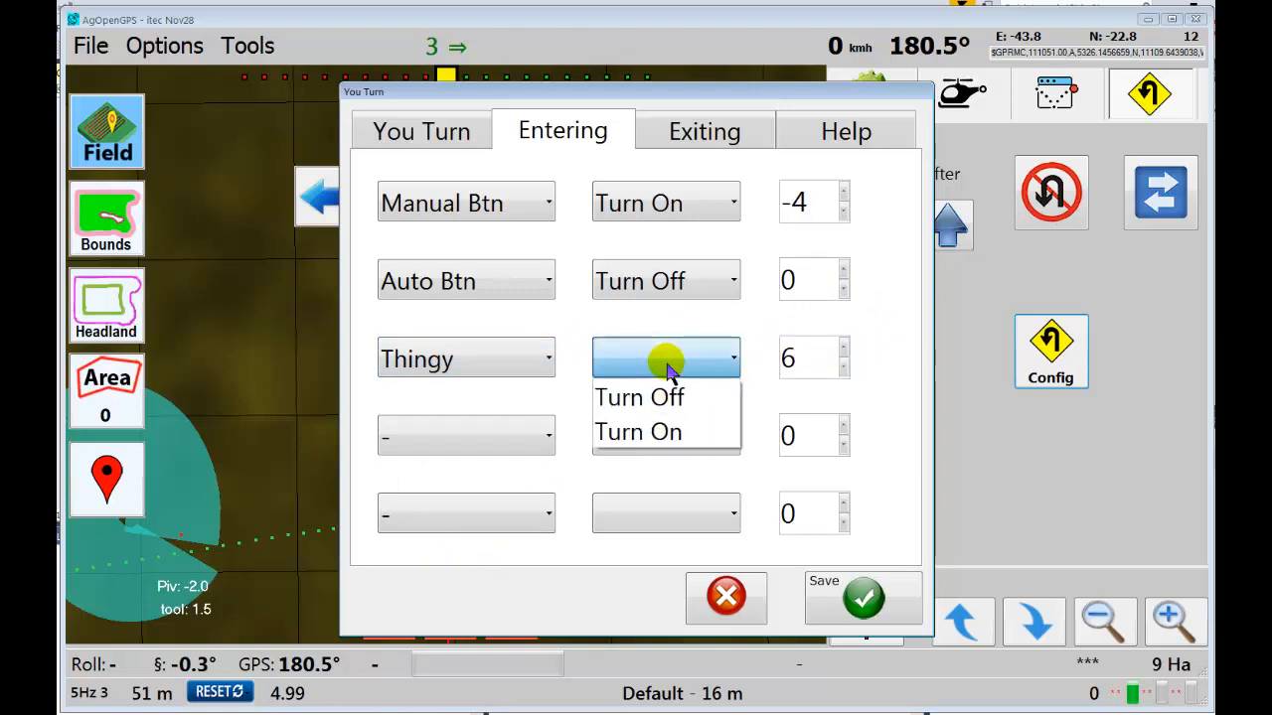
pyautogui.click(640, 397)
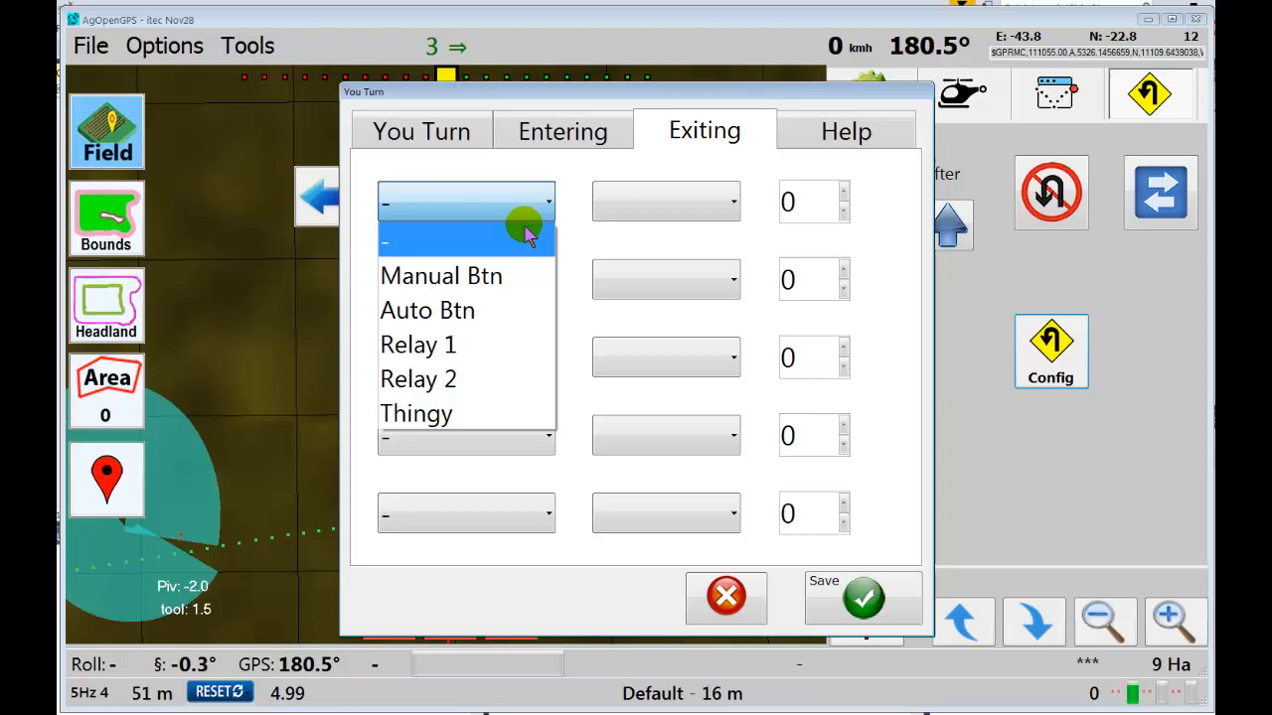
# - On the Exiting sequence, set row 1 Manual Btn Off at -3 and row 2 Auto Btn On at 0
pyautogui.click(441, 274)
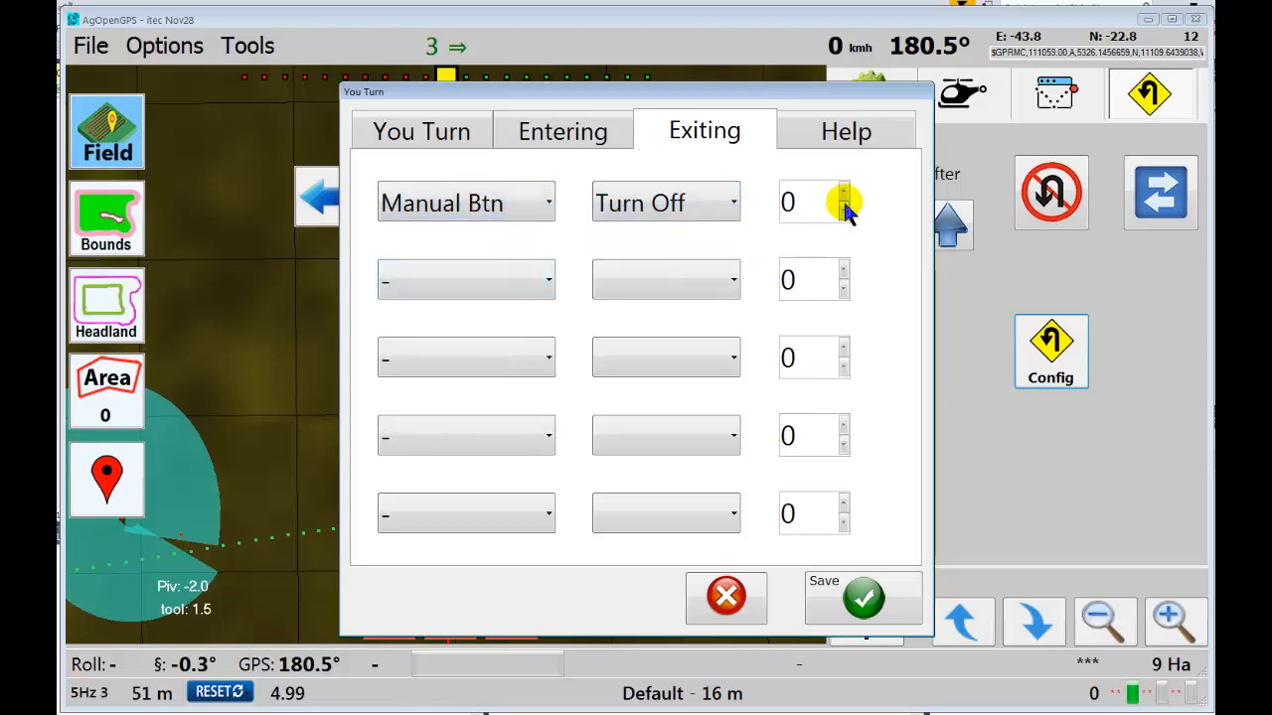
pyautogui.click(847, 215)
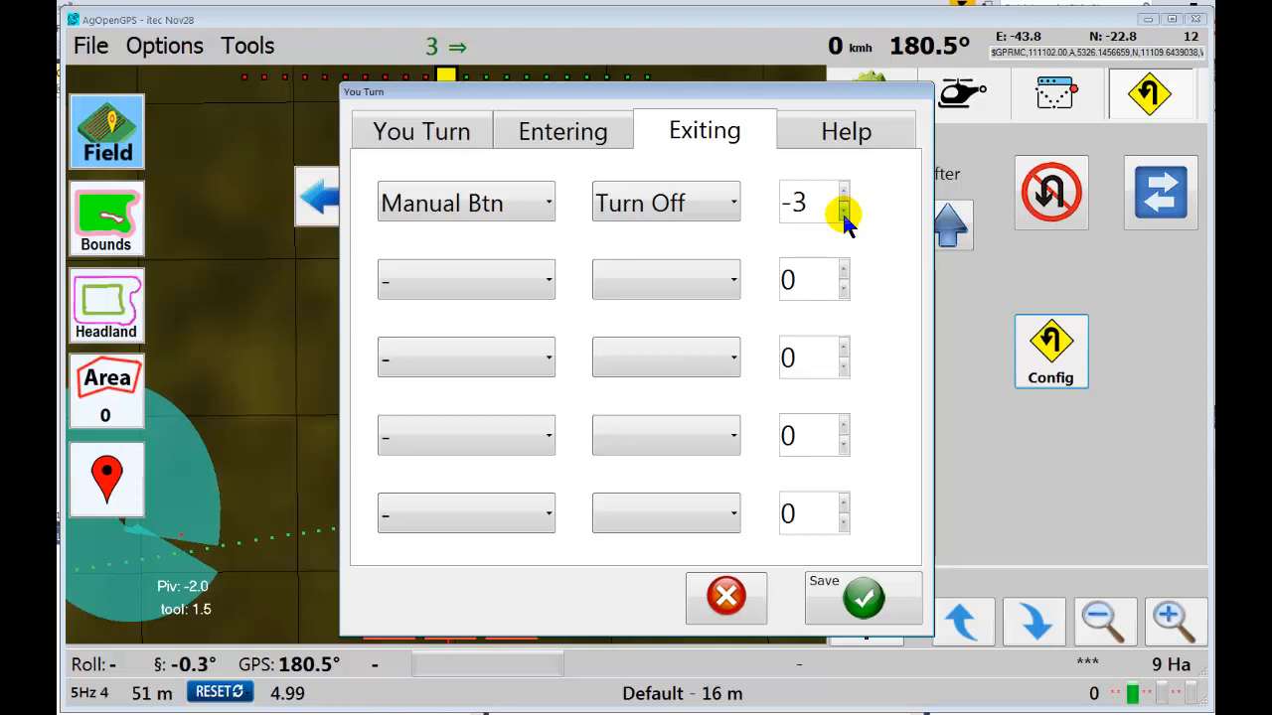
pyautogui.click(465, 278)
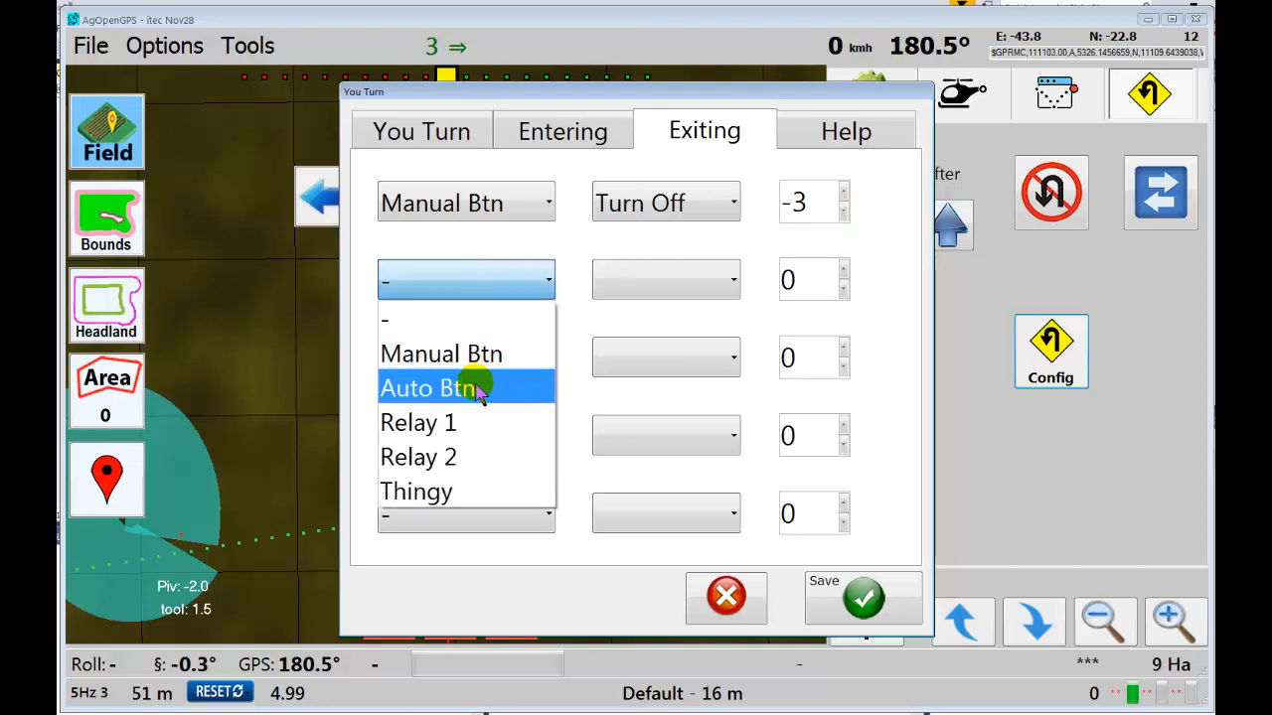
pyautogui.click(437, 385)
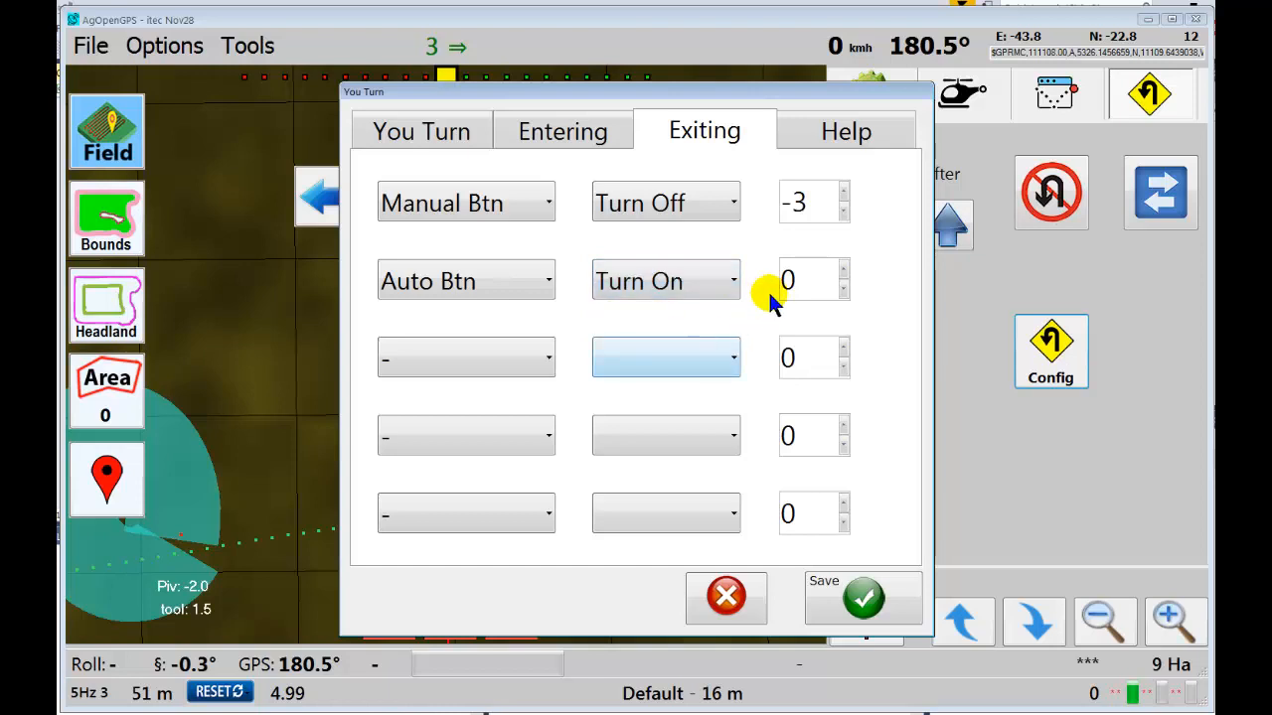
# - Add row 3 Thingy / Turn On at distance 8 to the exiting sequence
pyautogui.click(465, 358)
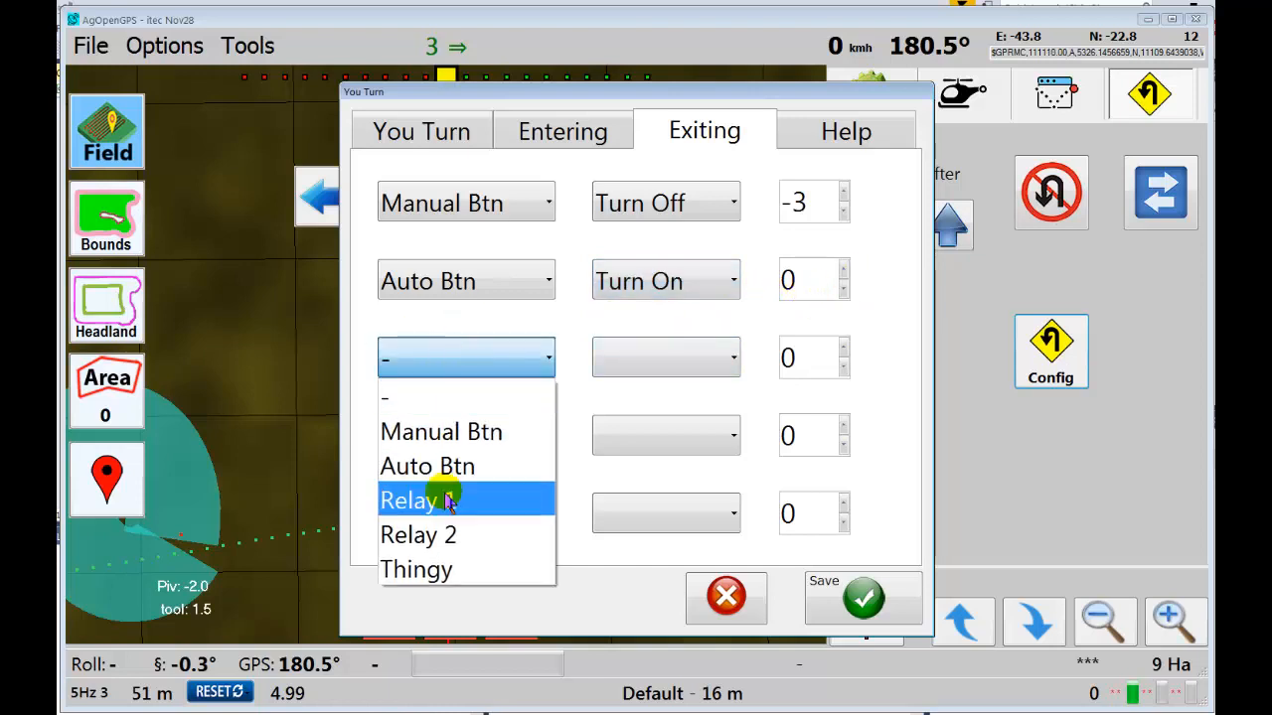
pyautogui.click(666, 358)
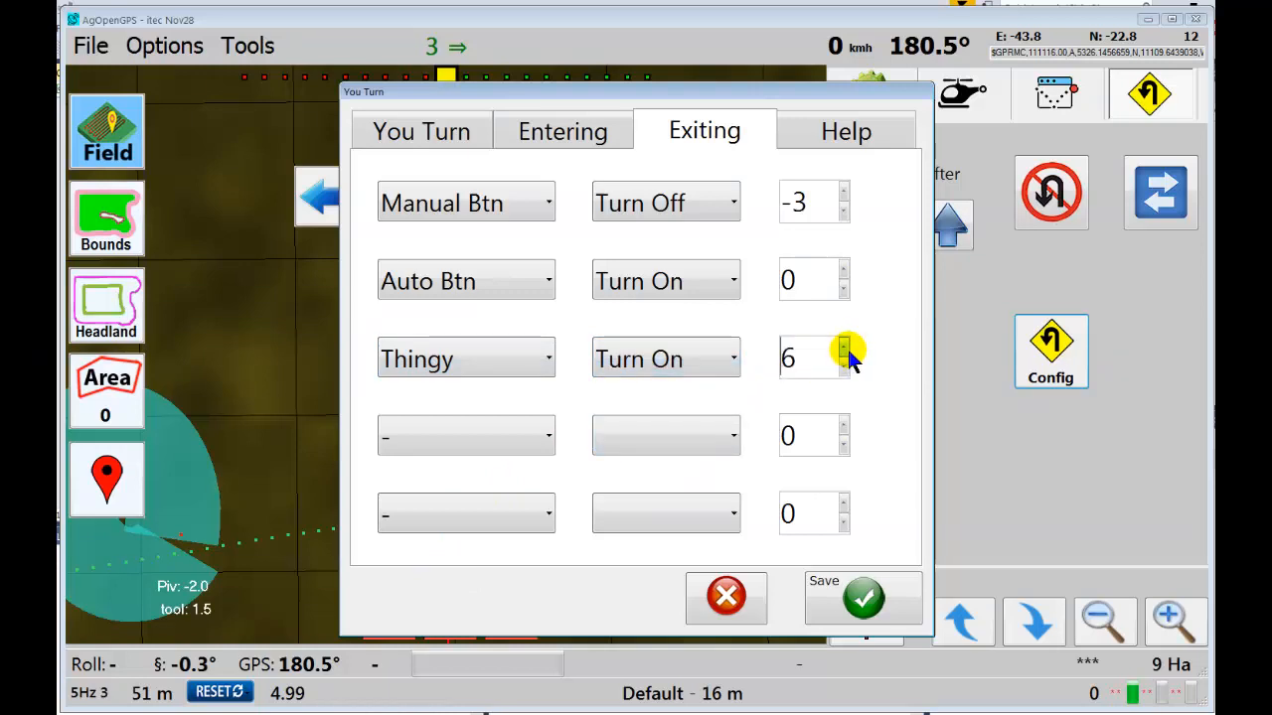
pyautogui.click(847, 350)
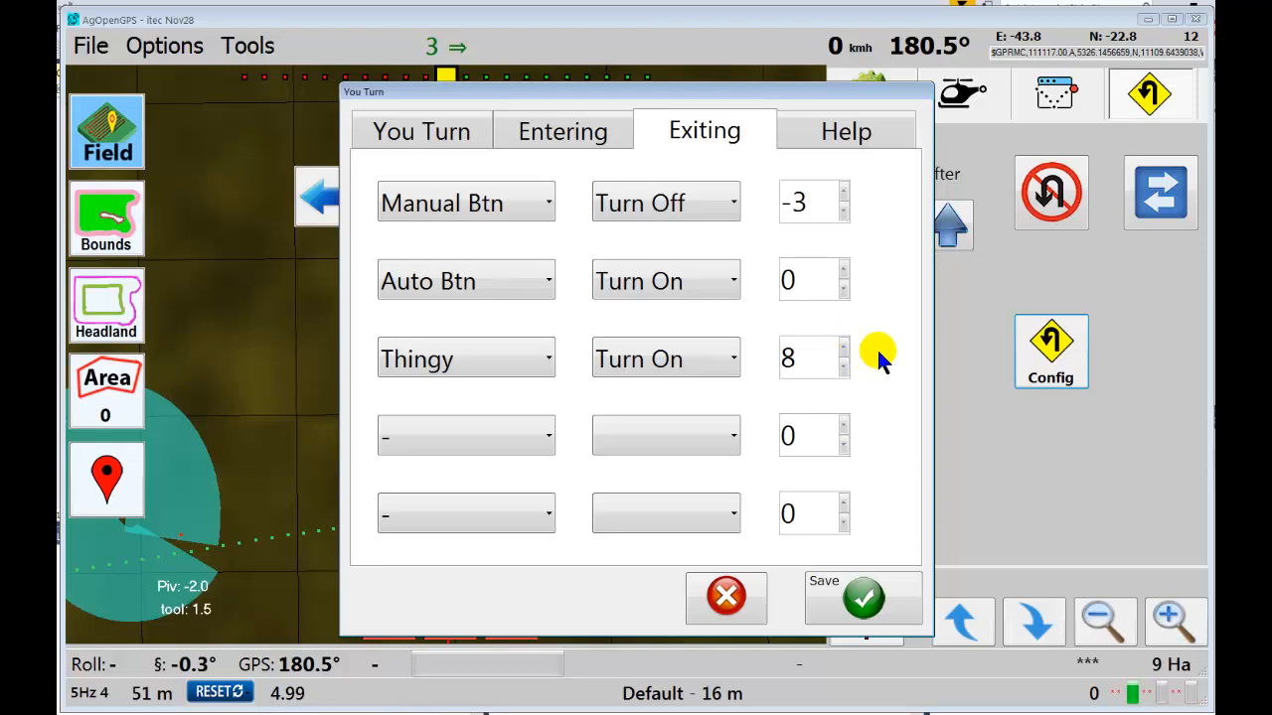
pyautogui.click(847, 131)
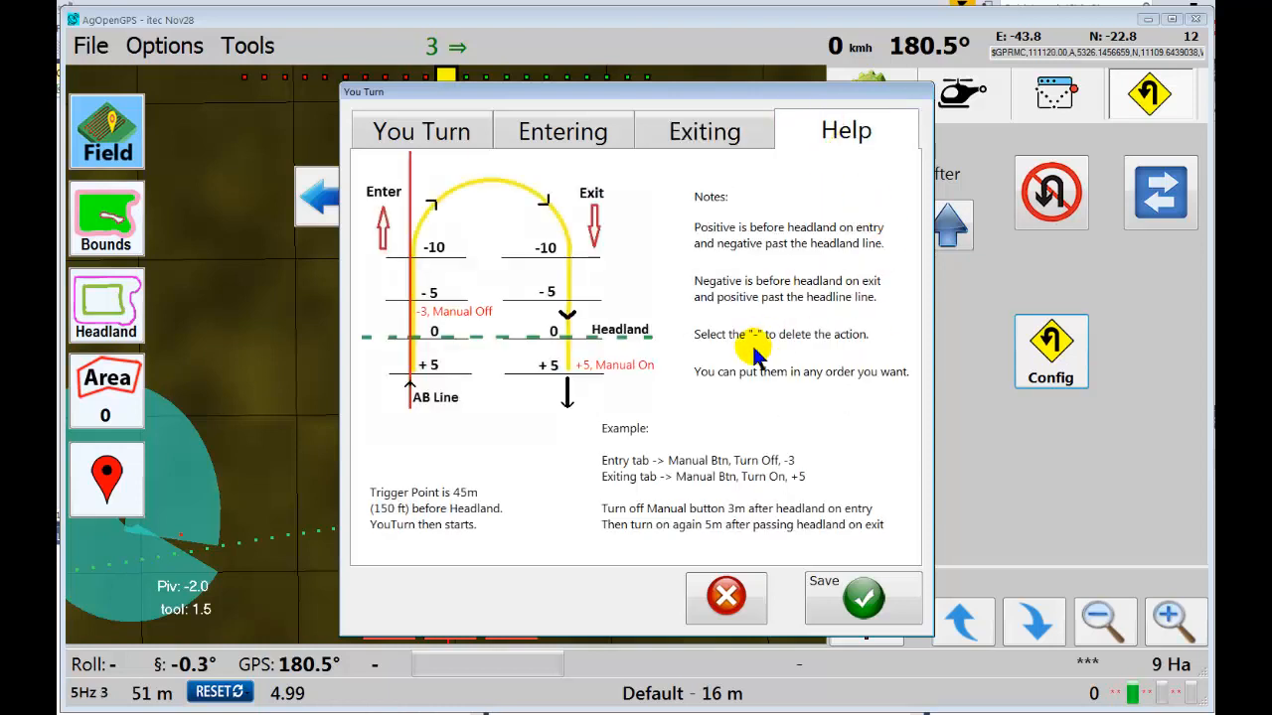
pyautogui.moveTo(389, 441)
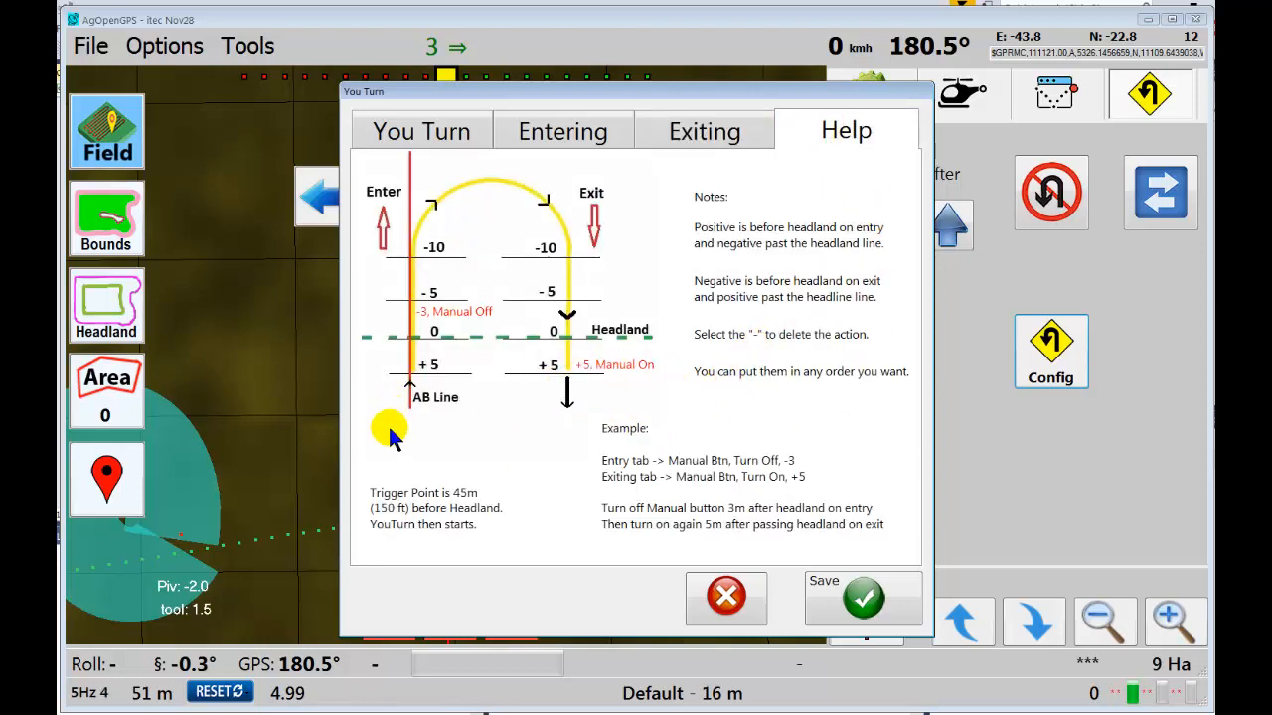
pyautogui.moveTo(434, 336)
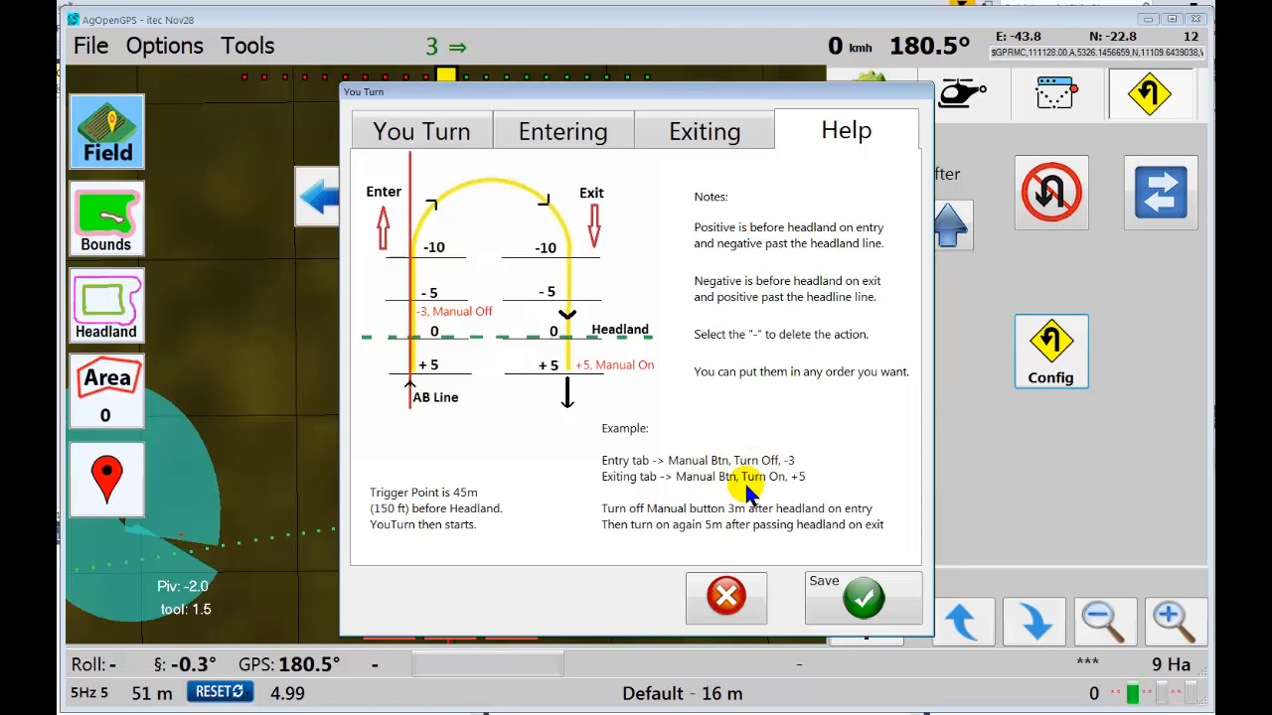
pyautogui.moveTo(612, 382)
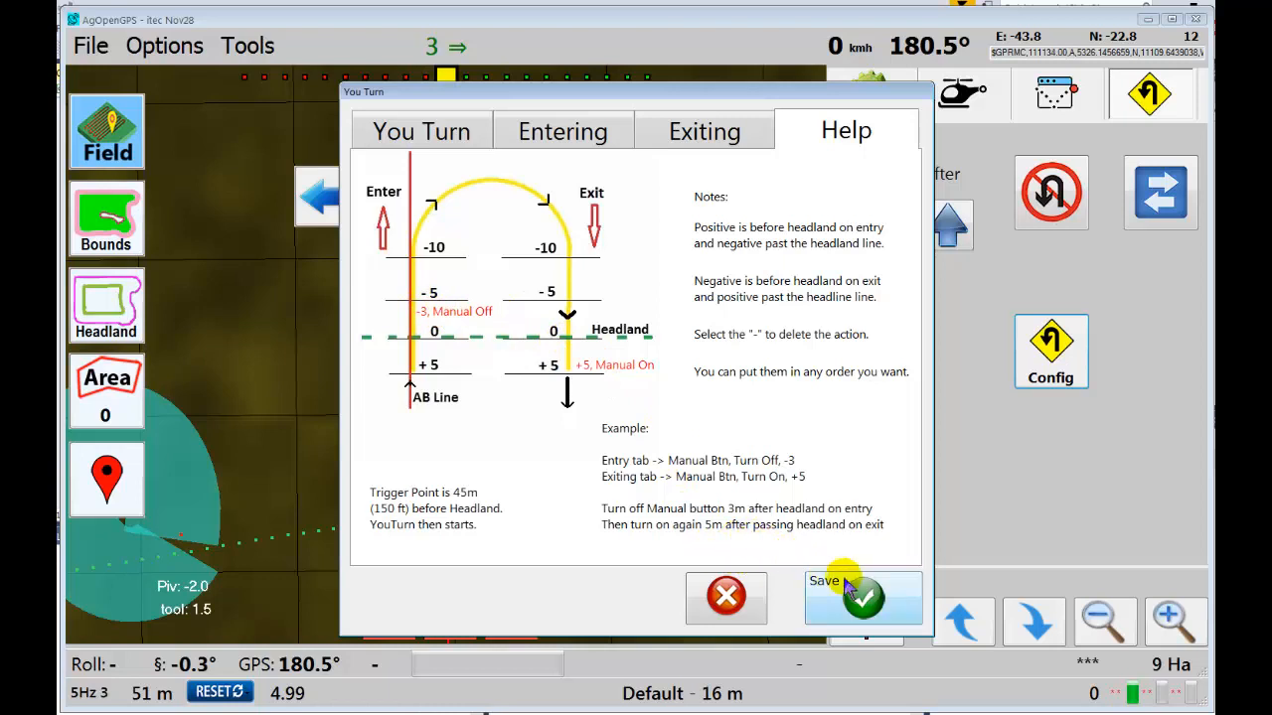
# - Save the entering and exiting sequences, closing the You Turn dialog
pyautogui.click(863, 596)
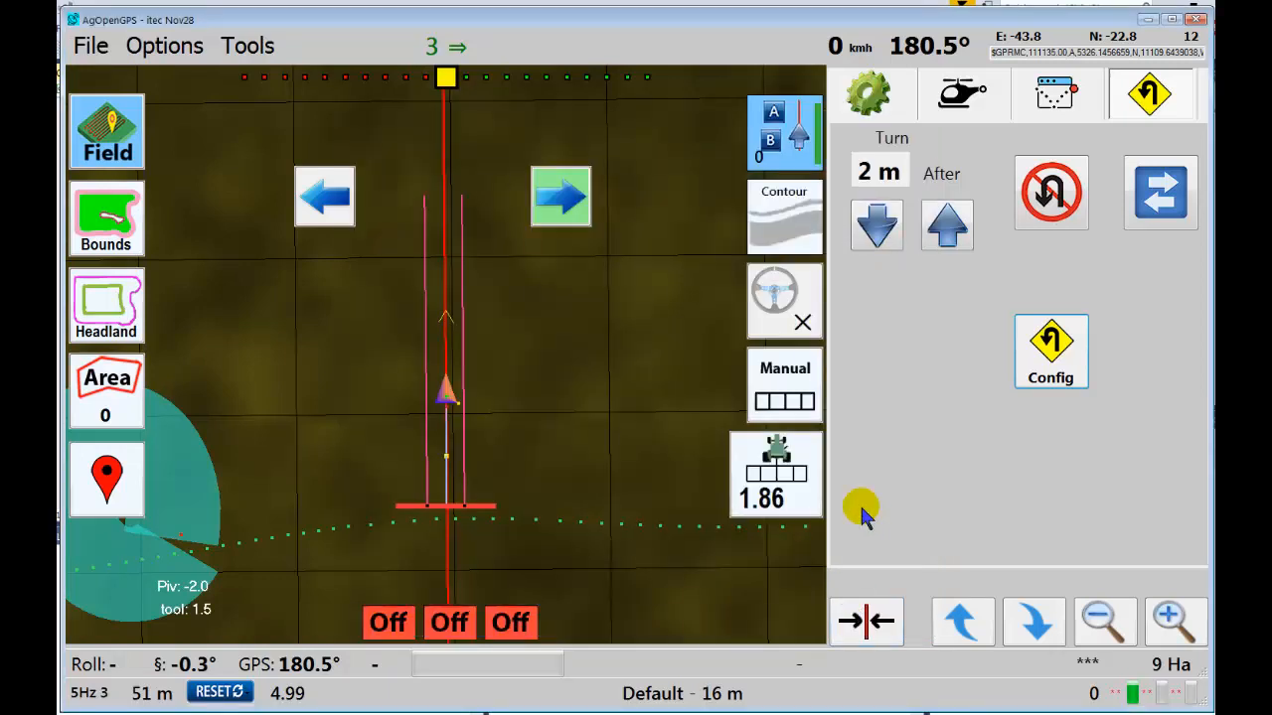
pyautogui.moveTo(930, 397)
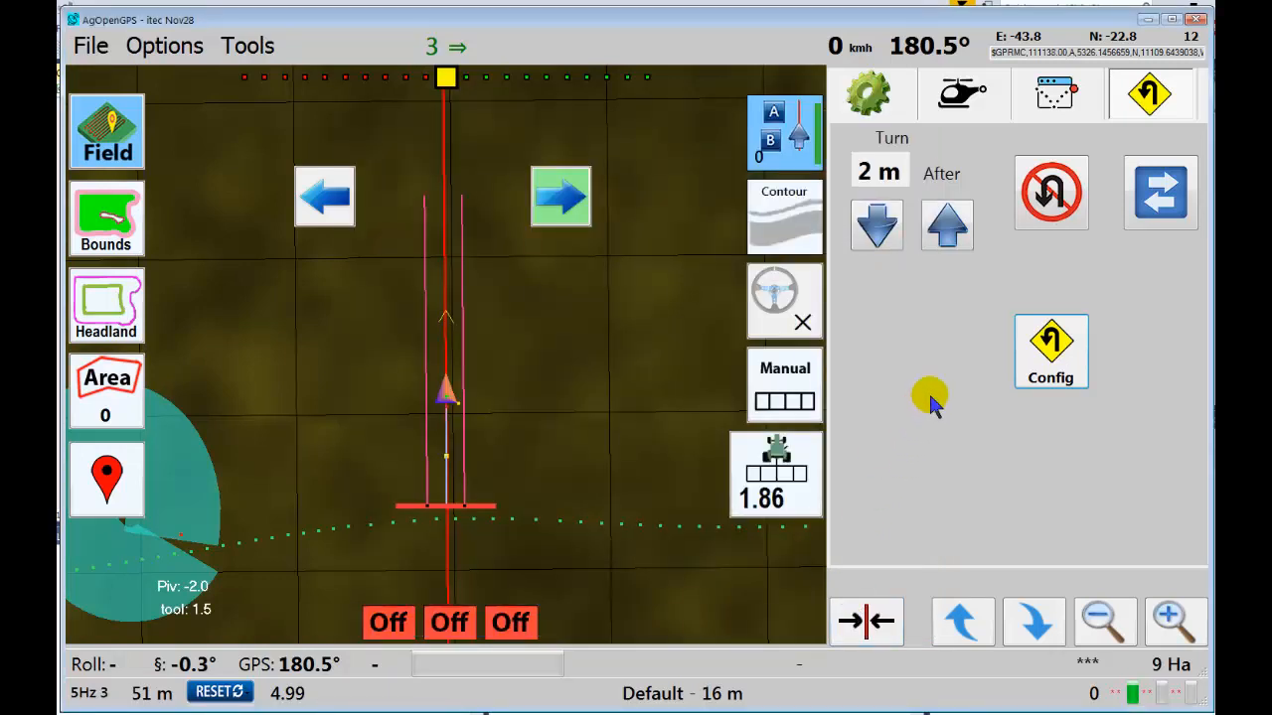
# - Enable automatic U-turns and set the turn distance to 4 m After
pyautogui.click(1051, 191)
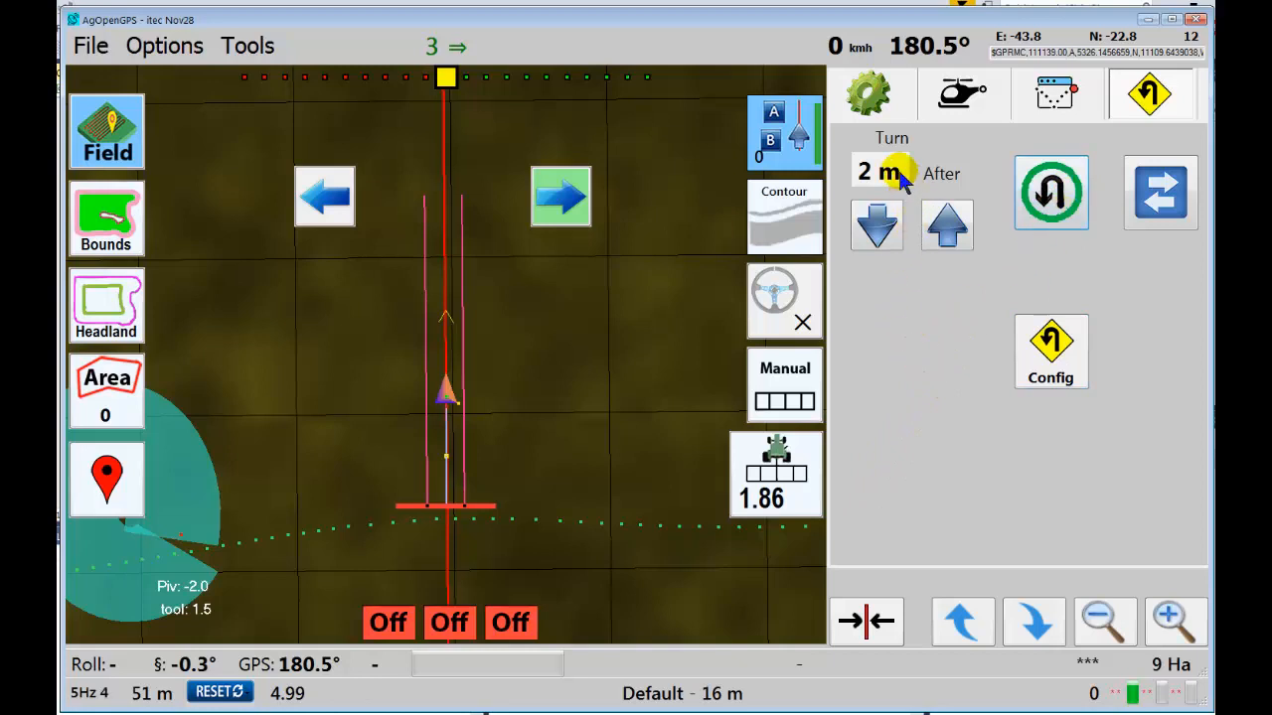
pyautogui.moveTo(886, 330)
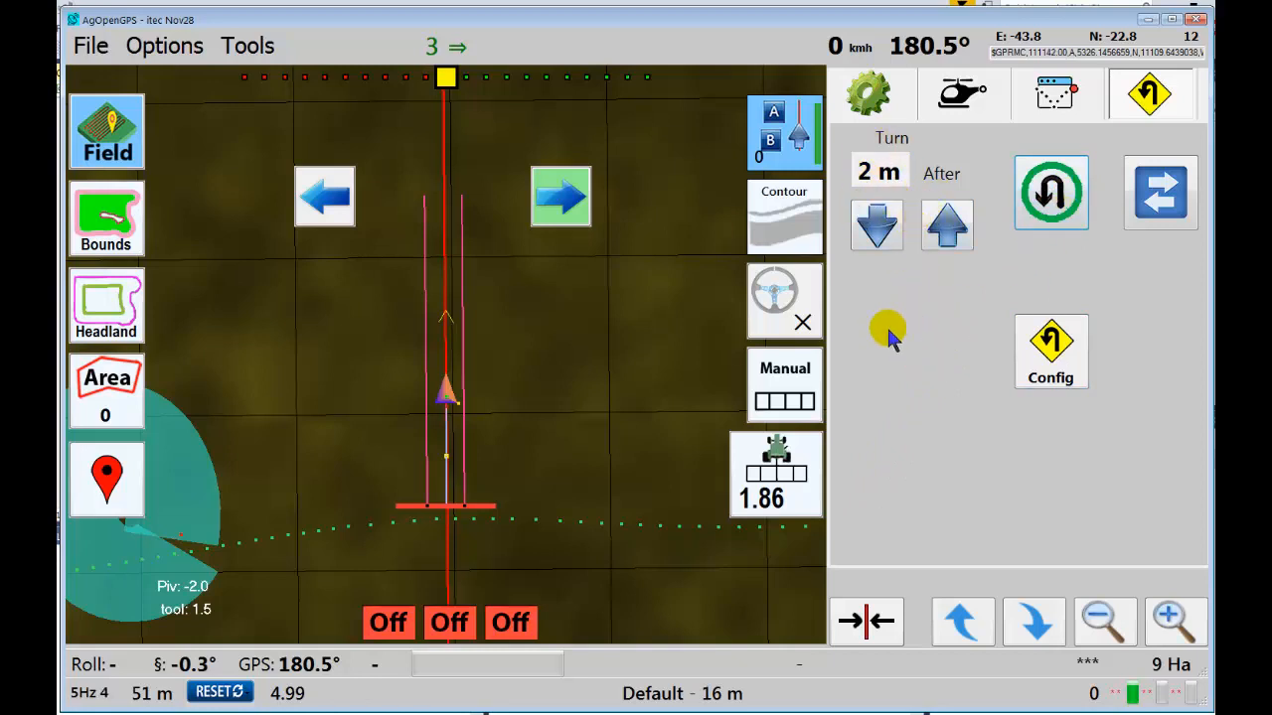
pyautogui.click(946, 227)
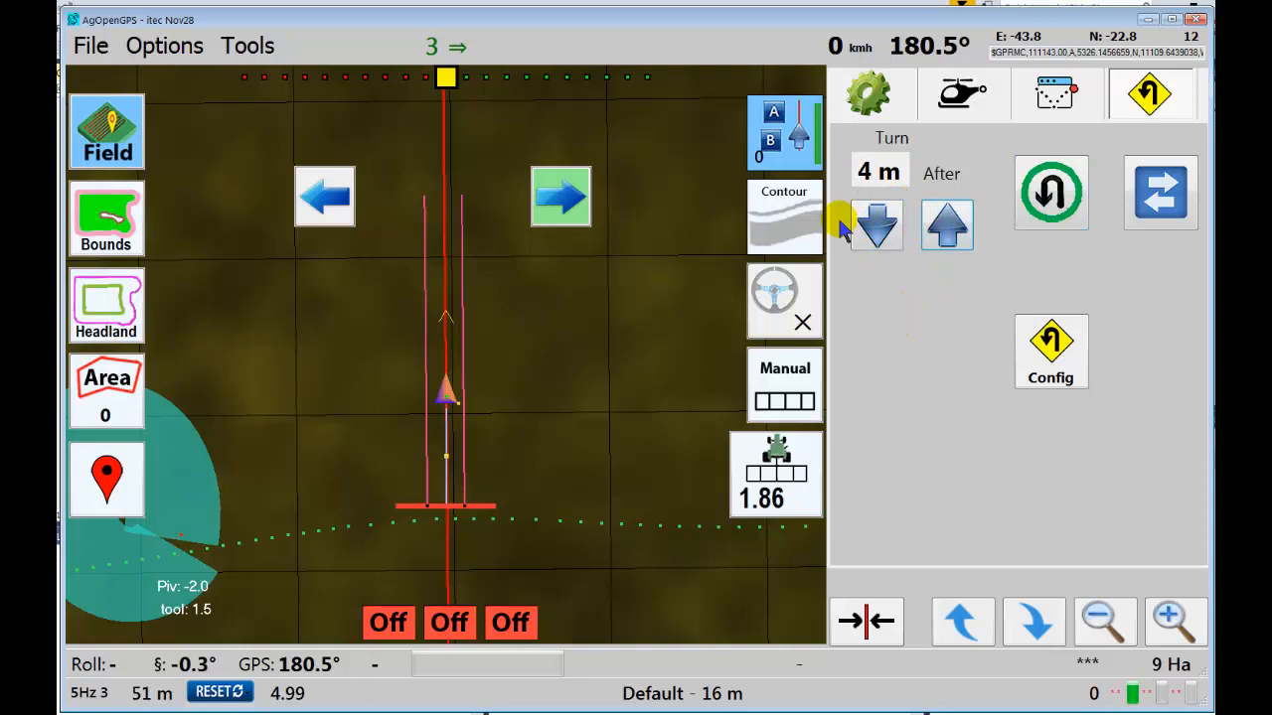
pyautogui.click(876, 227)
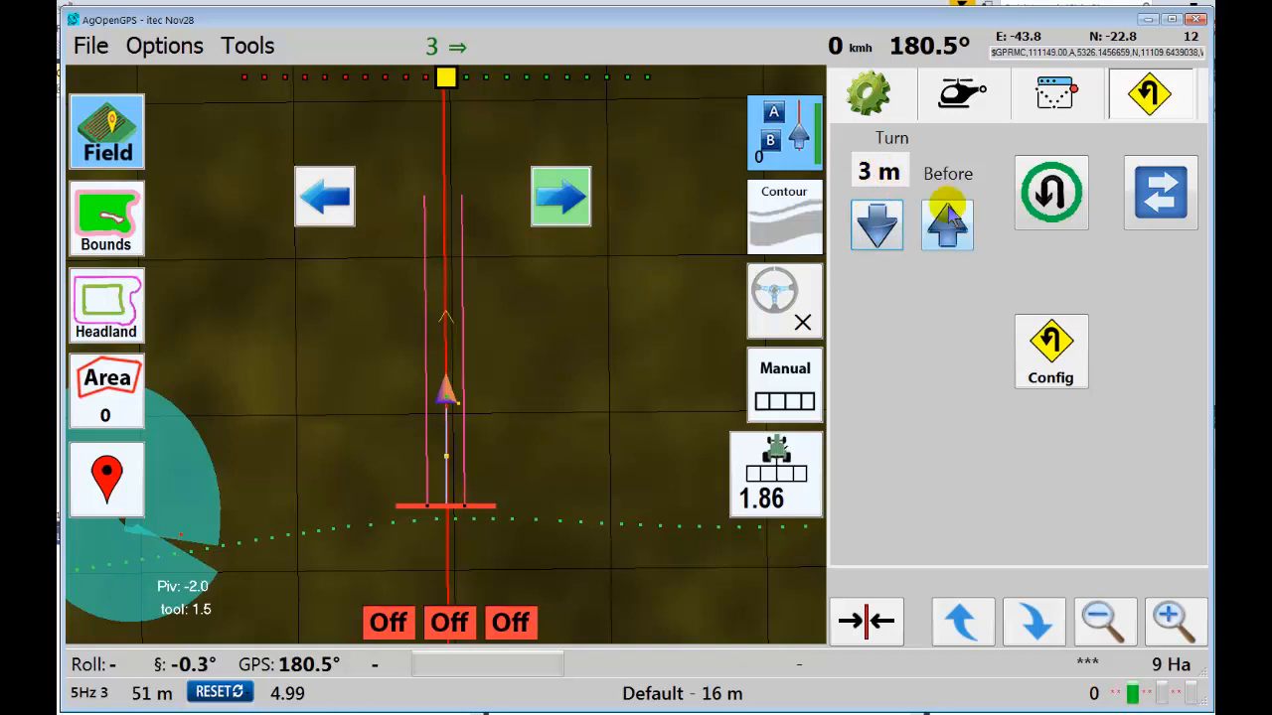
pyautogui.click(946, 224)
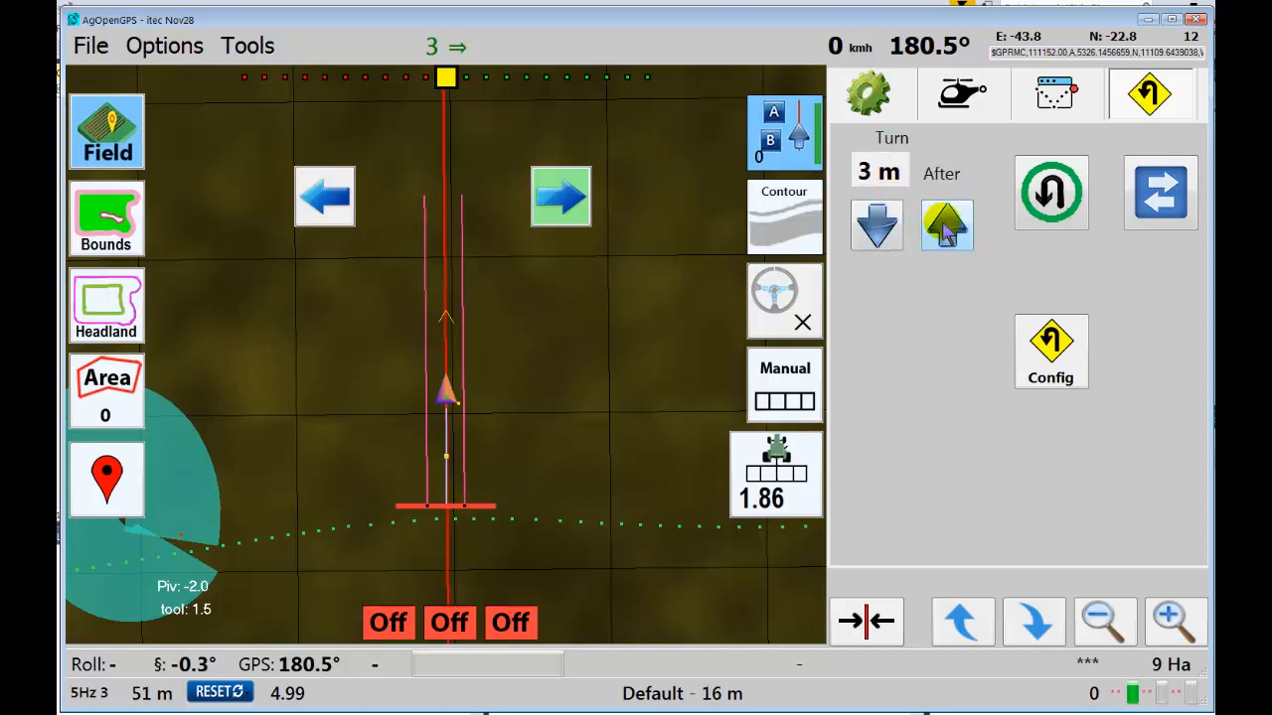
pyautogui.click(946, 226)
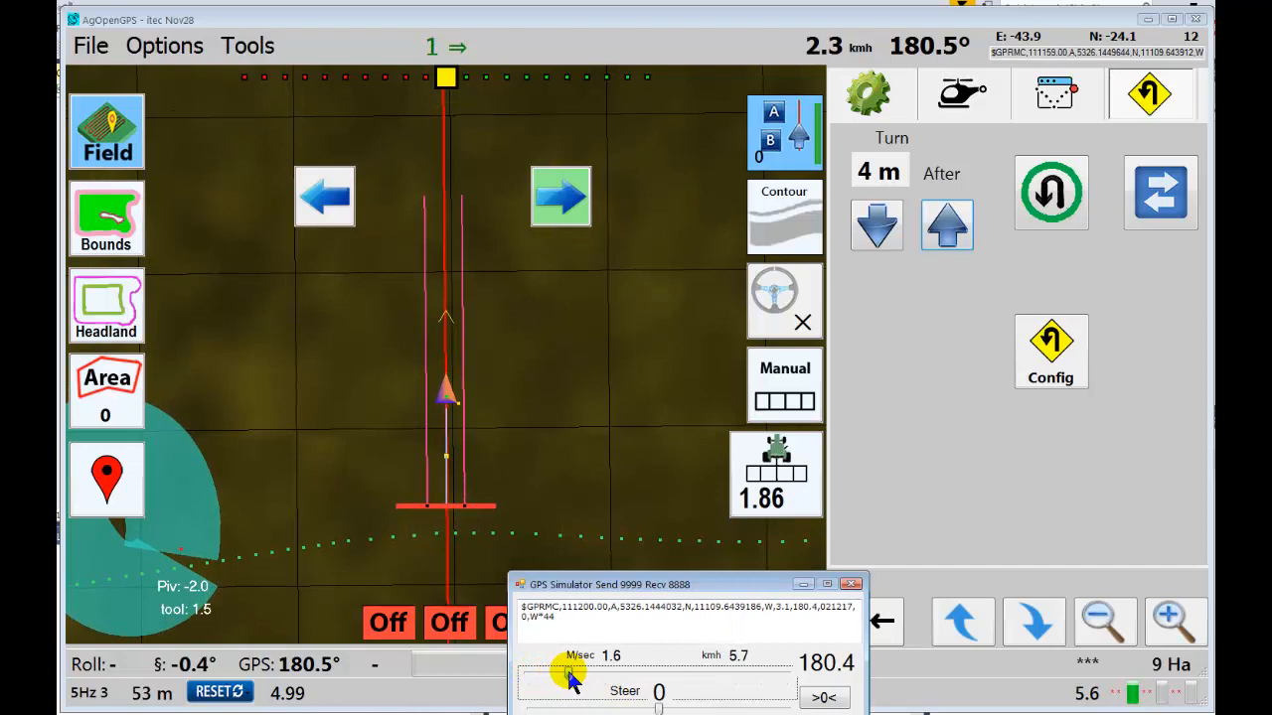
# - Raise the GPS Simulator speed so the tractor drives through the automatic U-turn
pyautogui.moveTo(572, 676); pyautogui.dragTo(606, 675)
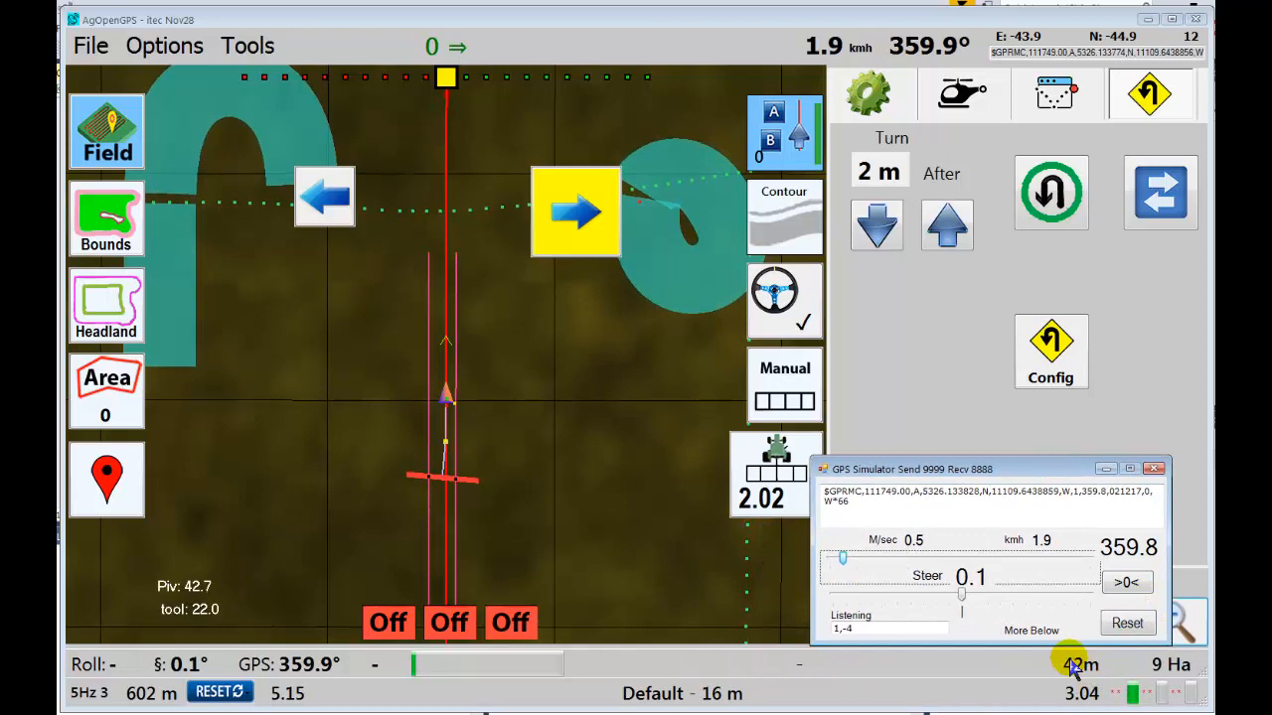
pyautogui.moveTo(592, 560)
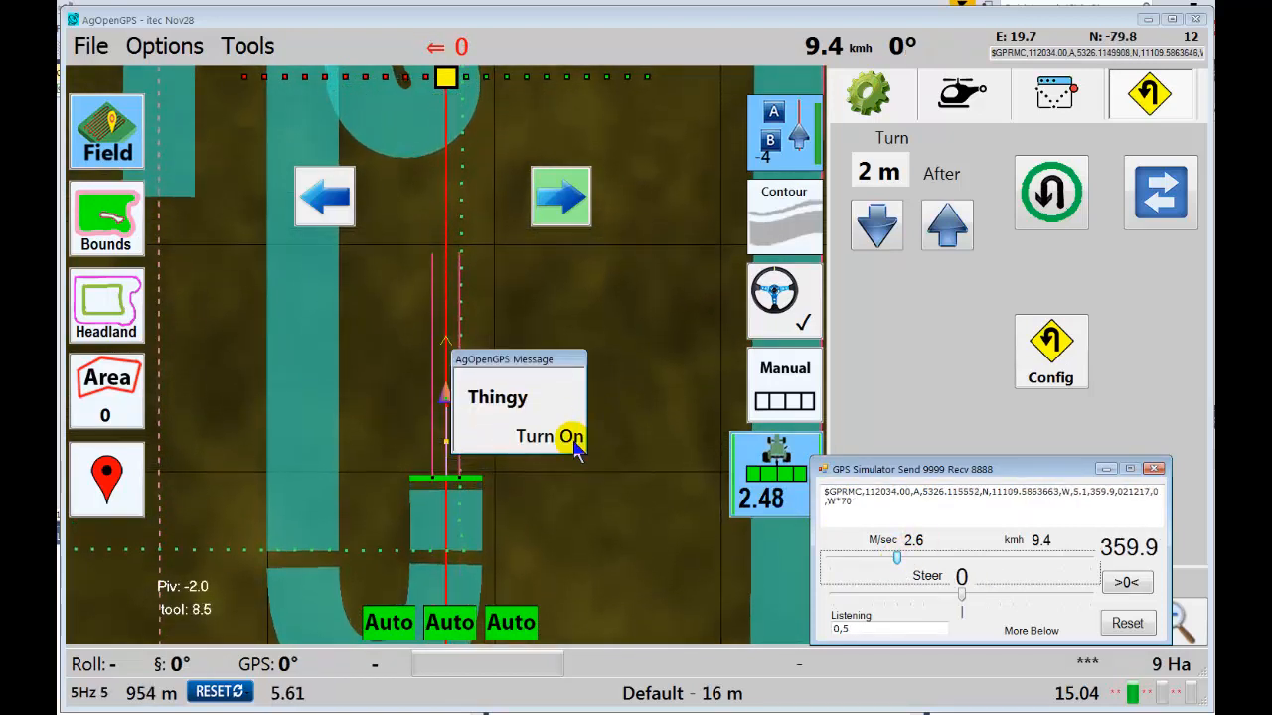
# - Dismiss the Thingy turn-on notice and stop the simulated tractor at speed 0
pyautogui.click(568, 438)
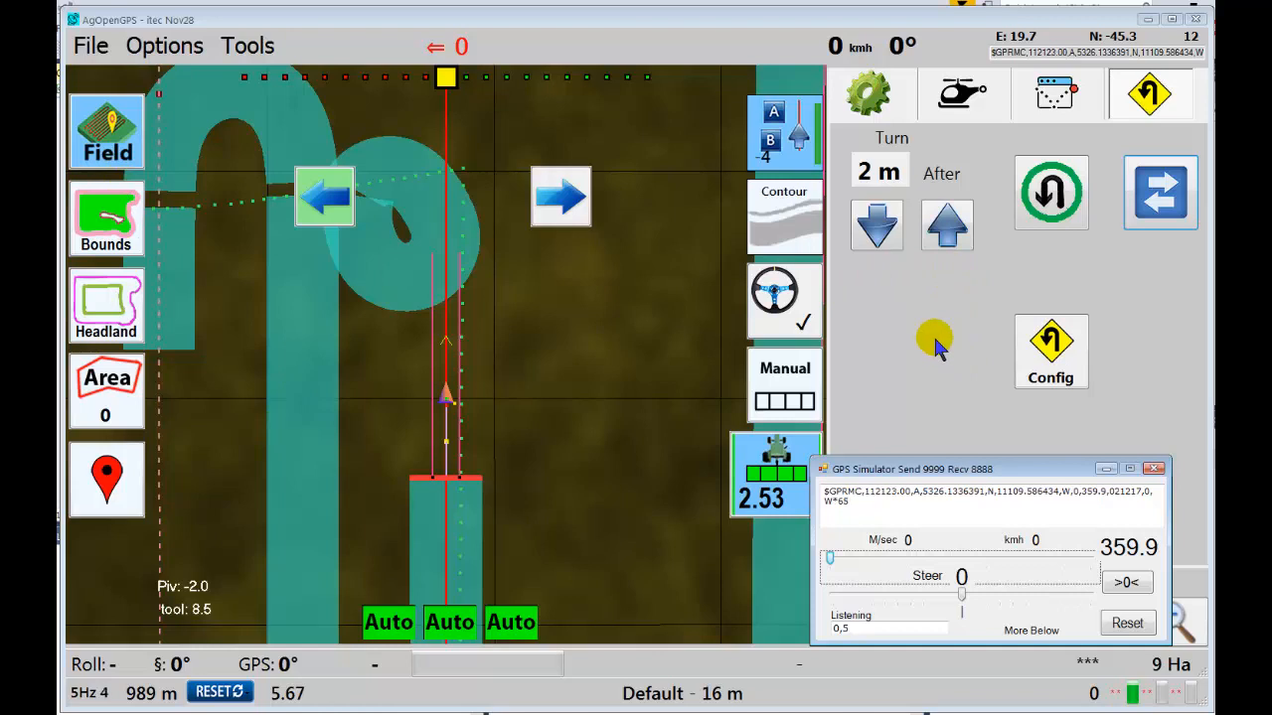
pyautogui.moveTo(912, 469); pyautogui.dragTo(1001, 414)
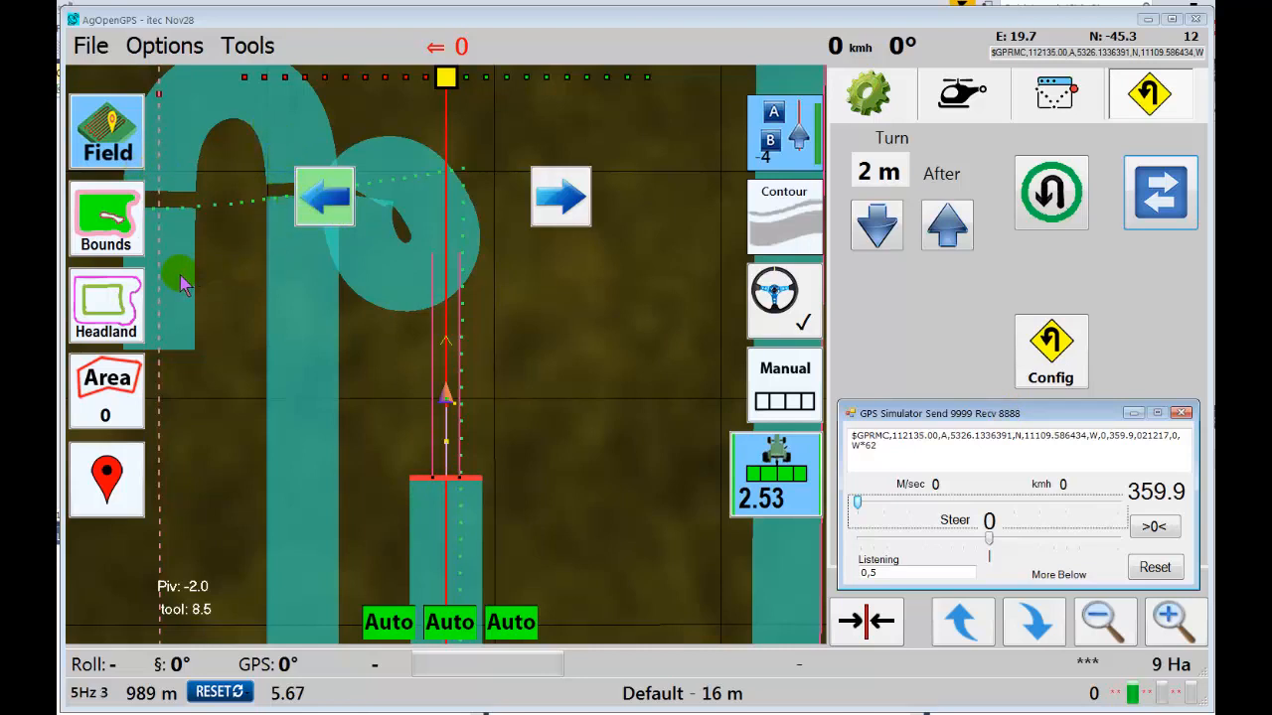
pyautogui.click(326, 197)
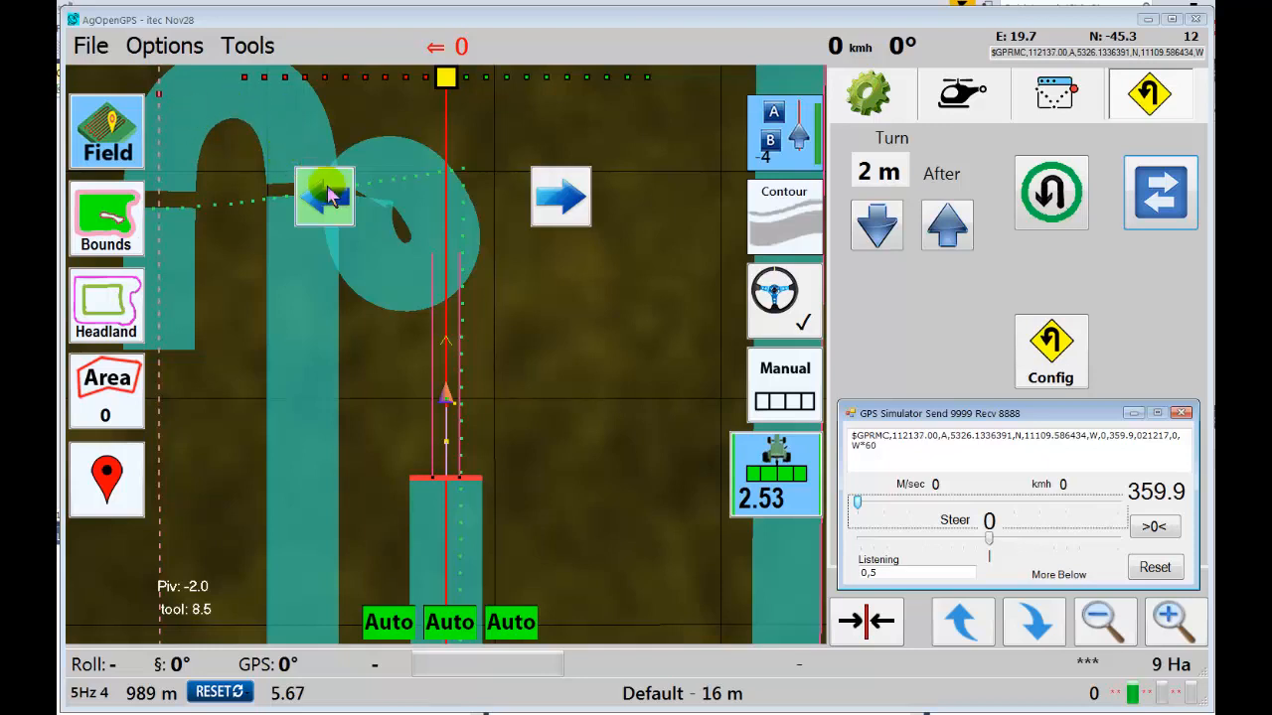